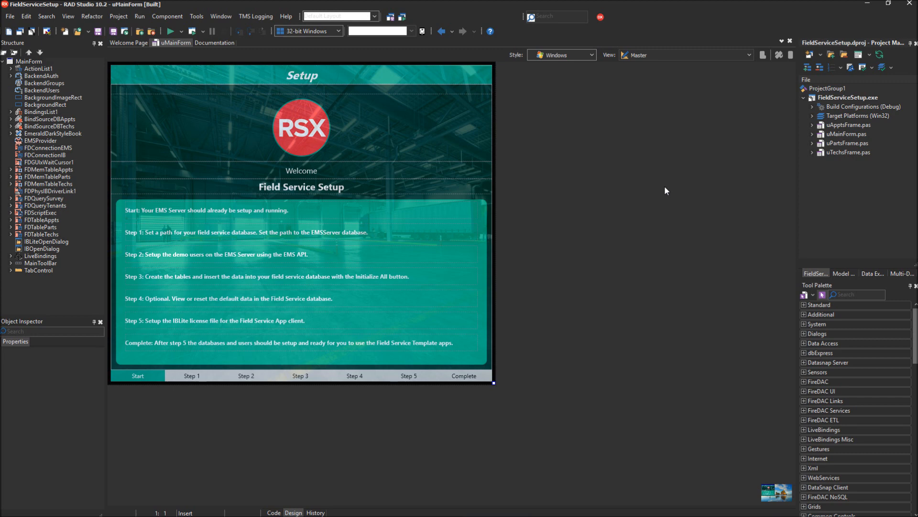
mouse_move(150, 47)
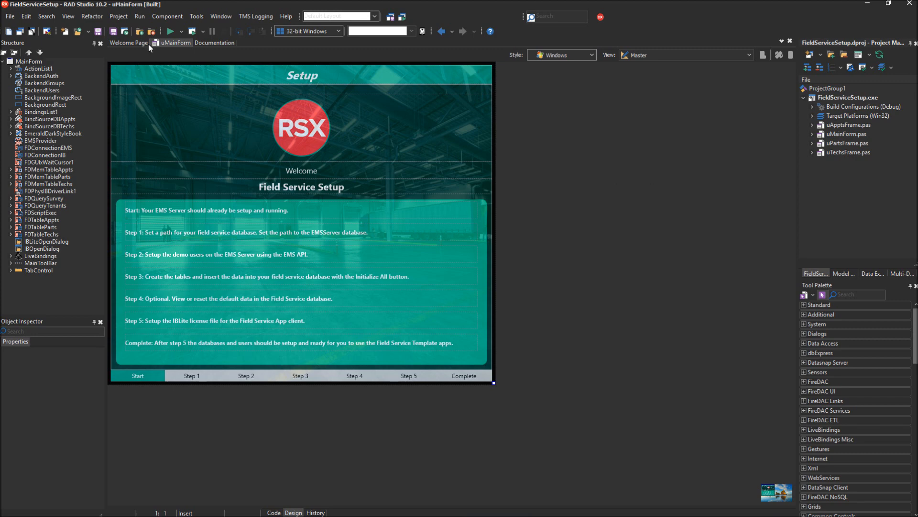
Step: Show only the industry template packages in the package manager
click(196, 16)
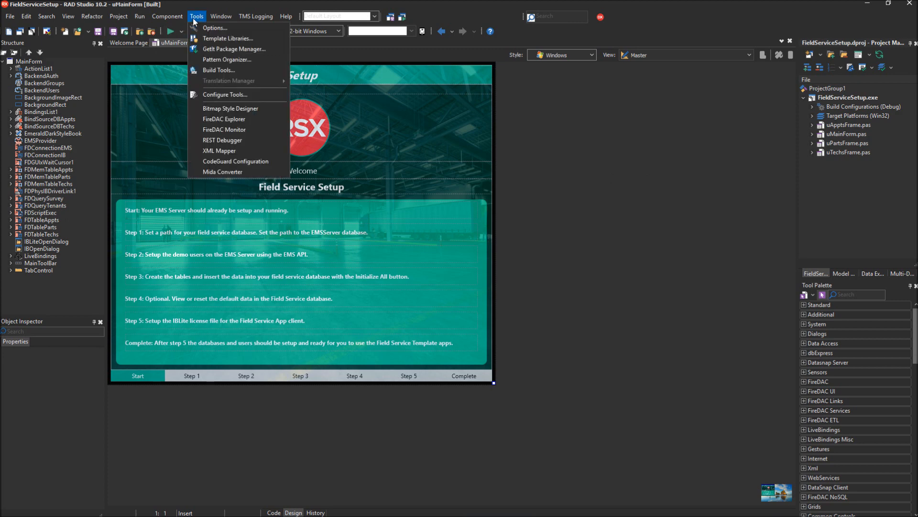
mouse_move(228, 38)
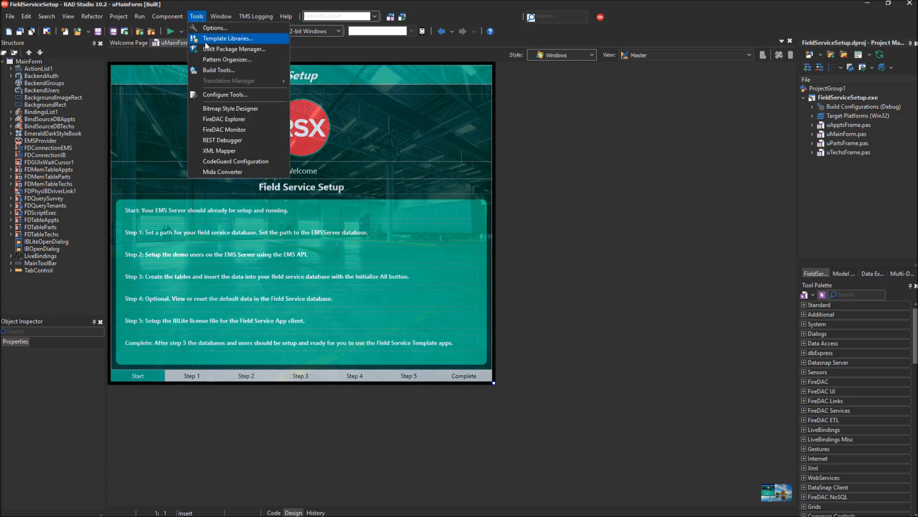
click(235, 49)
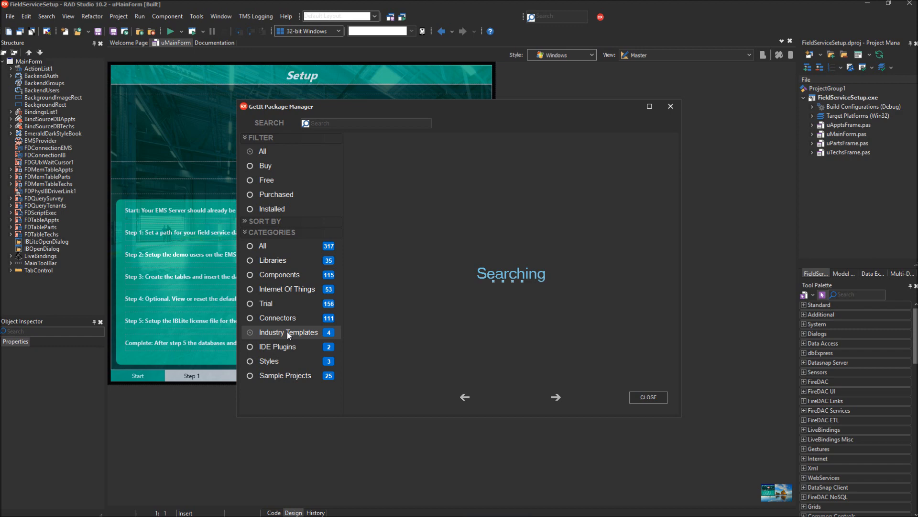
click(289, 332)
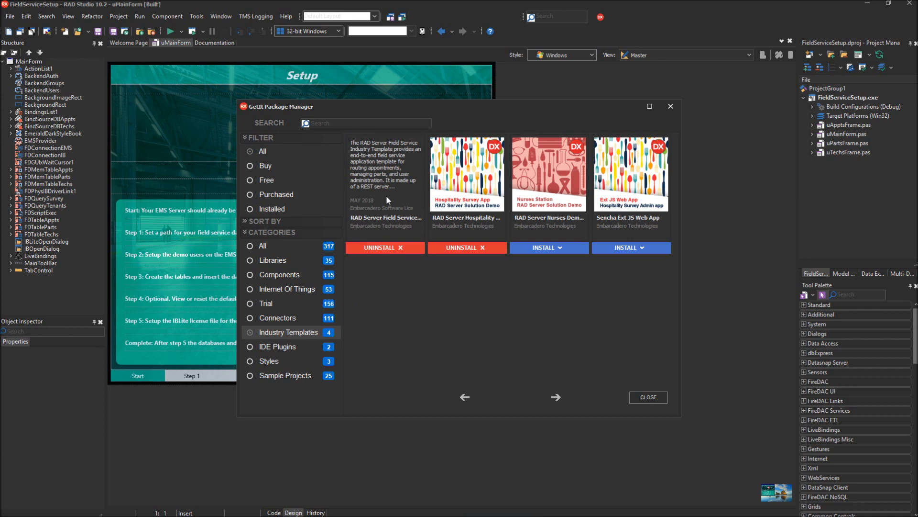
mouse_move(388, 203)
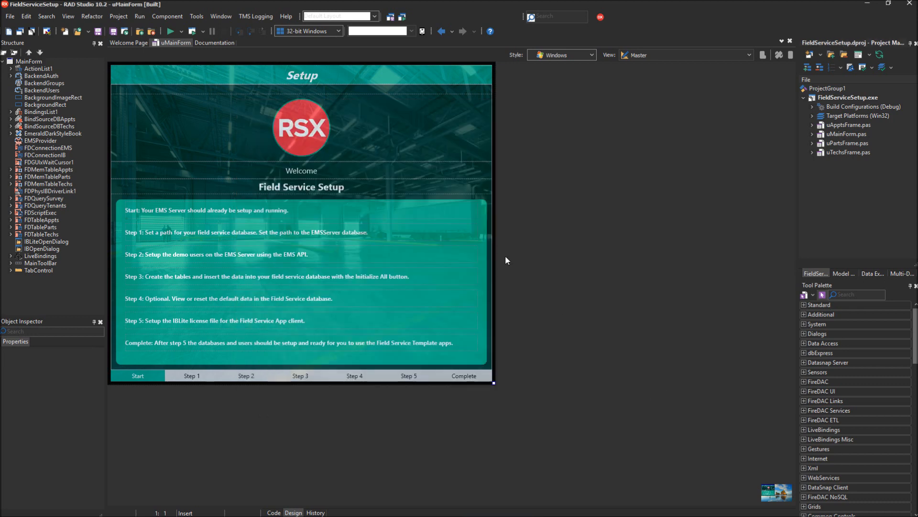
mouse_move(475, 240)
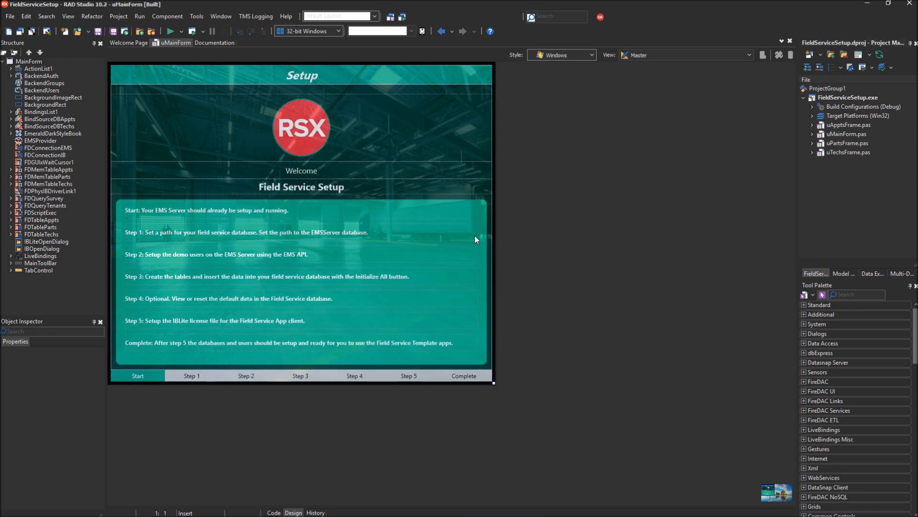
Step: Browse to the FieldServiceSetup project folder, then close the browser without opening anything
click(9, 16)
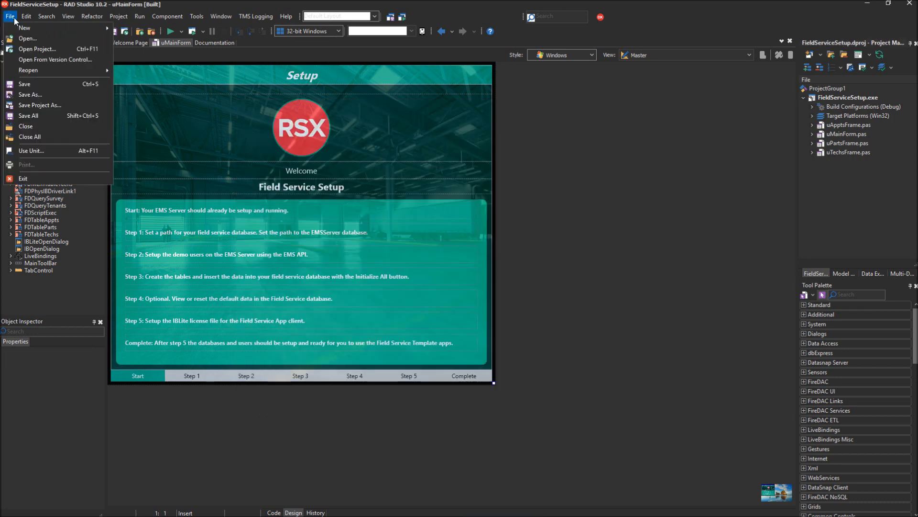
click(38, 49)
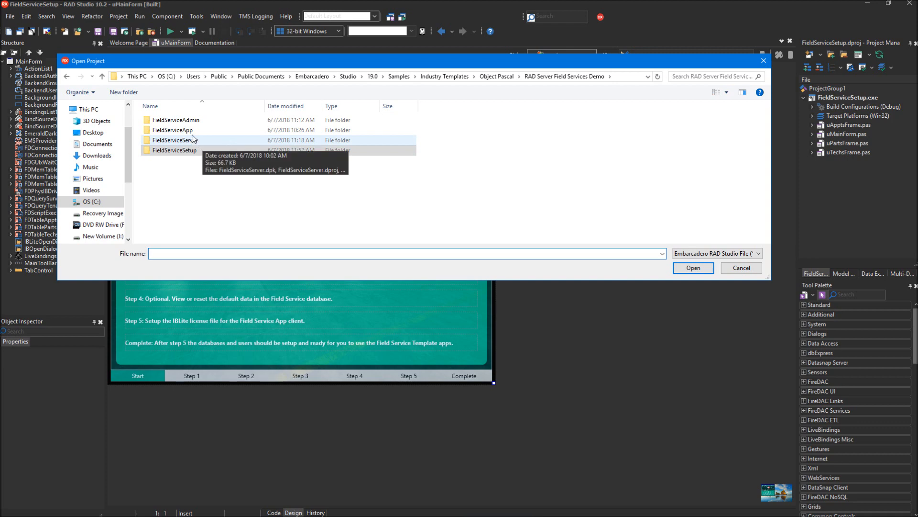
mouse_move(176, 119)
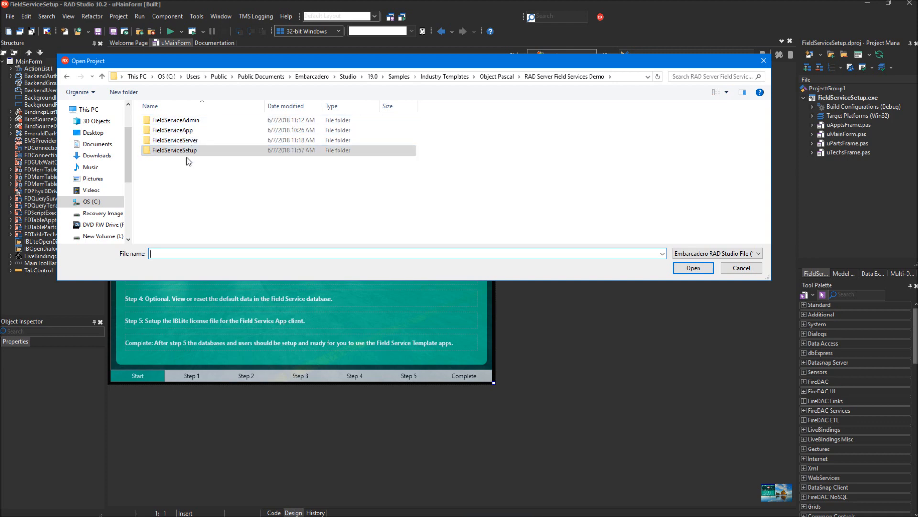
click(174, 150)
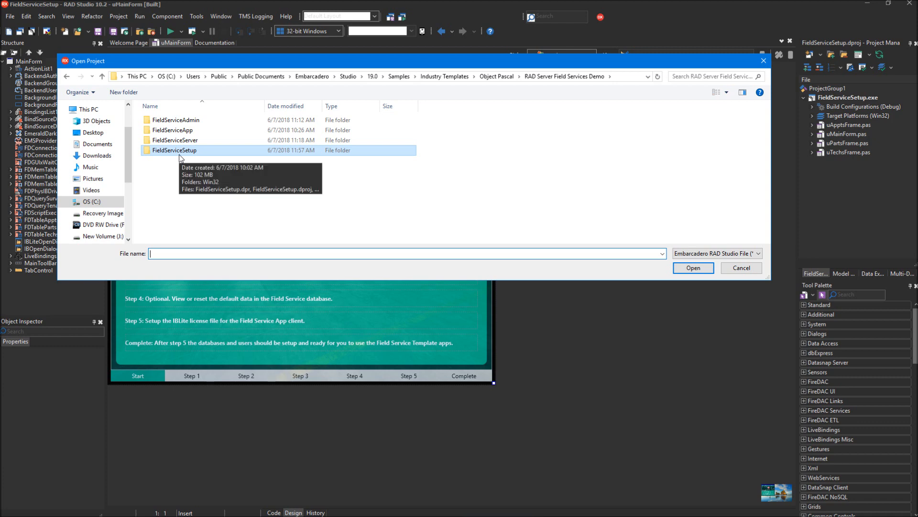
mouse_move(635, 86)
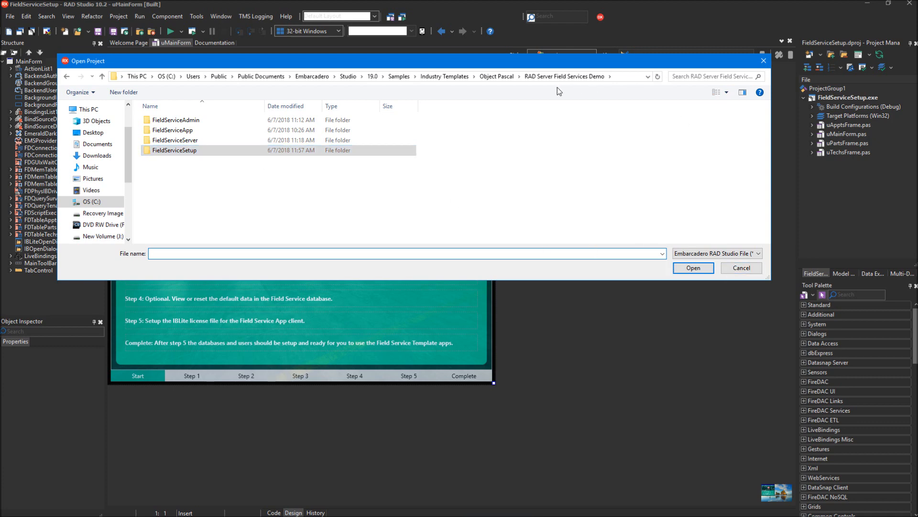
mouse_move(694, 220)
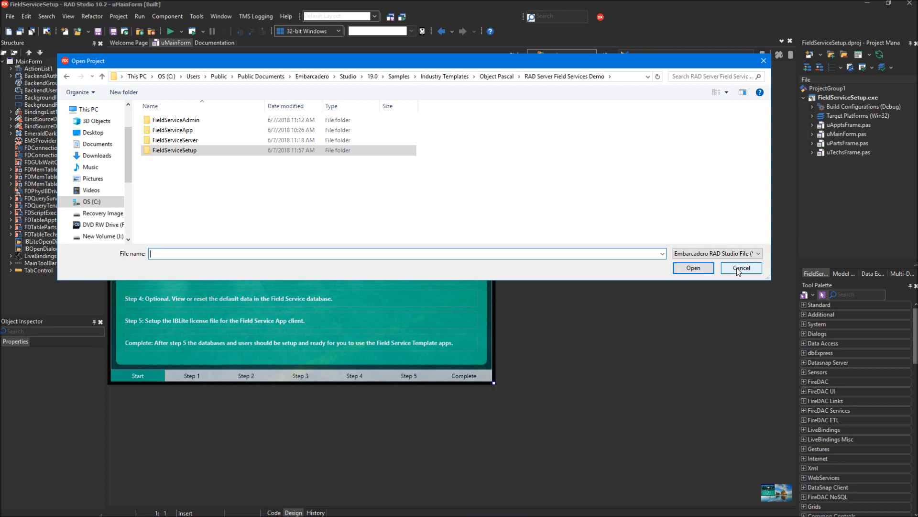
click(740, 268)
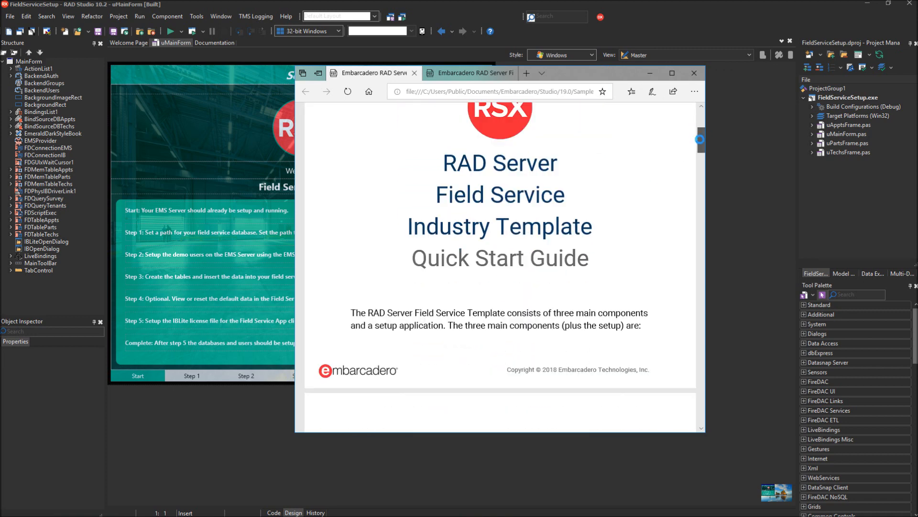
Step: Read down the Quick Start Guide through the Configure RAD Server steps and page descriptions
scroll(down, 3)
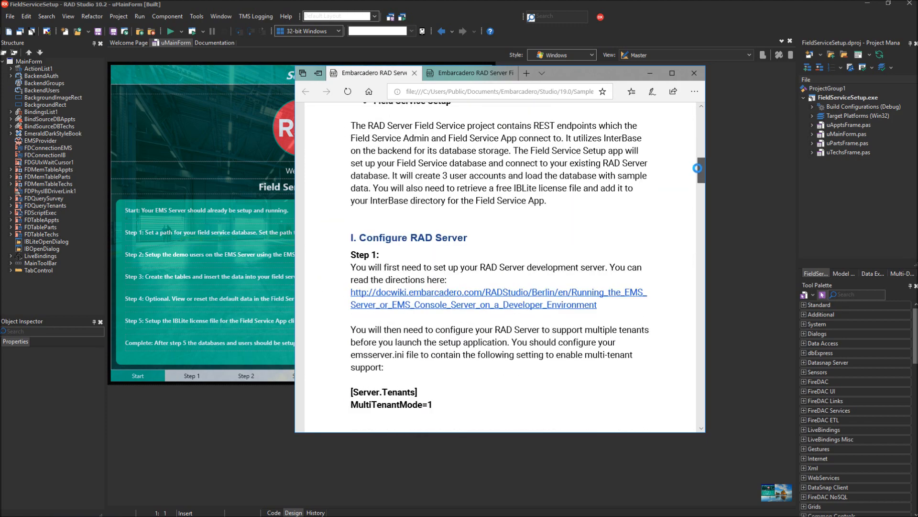
scroll(down, 3)
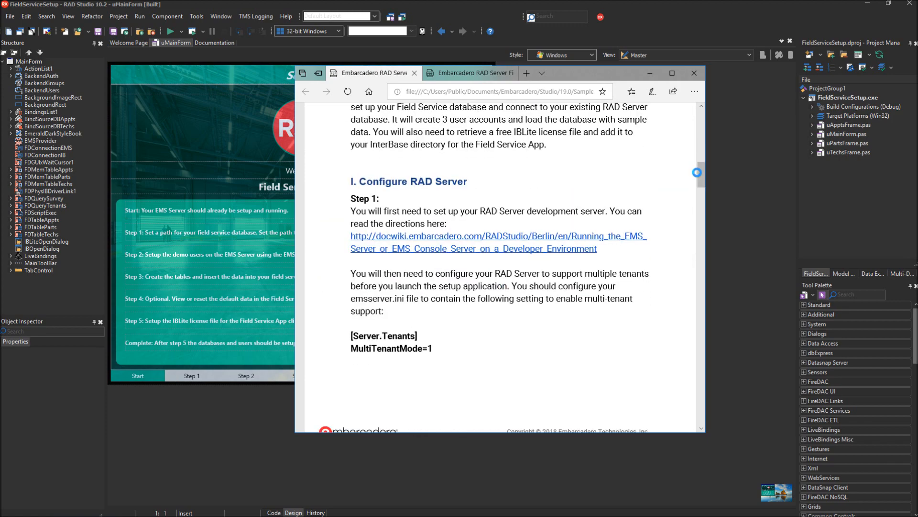
mouse_move(542, 222)
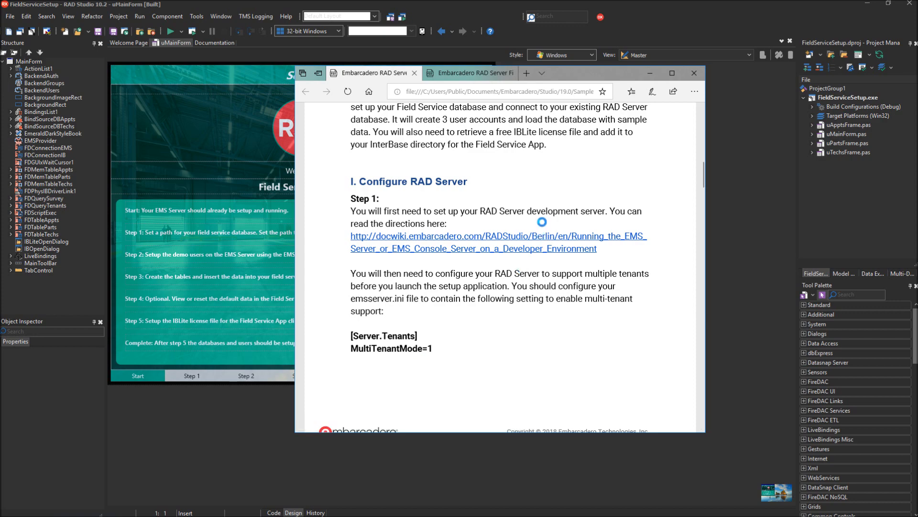
scroll(down, 3)
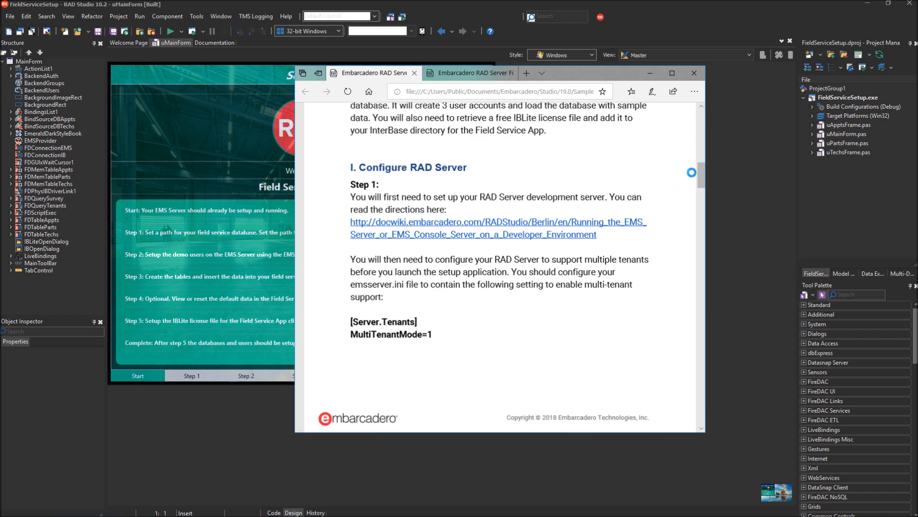
scroll(down, 3)
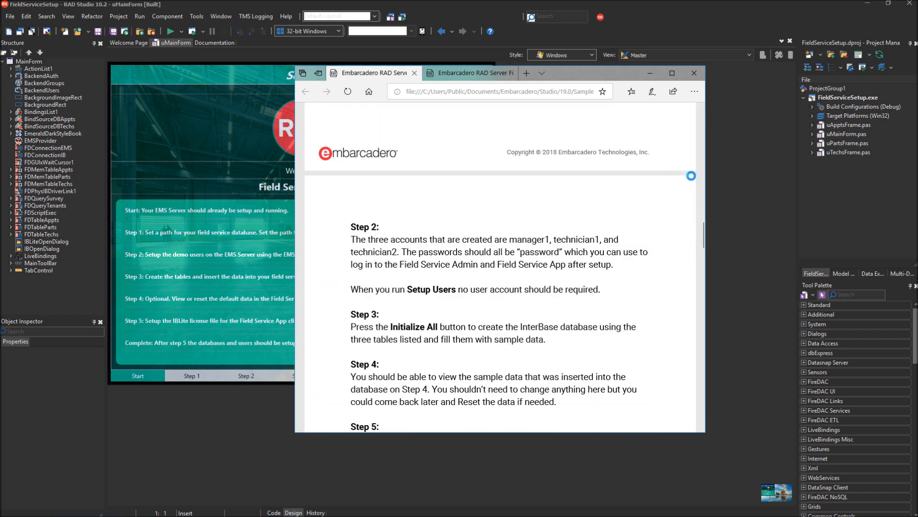
scroll(down, 3)
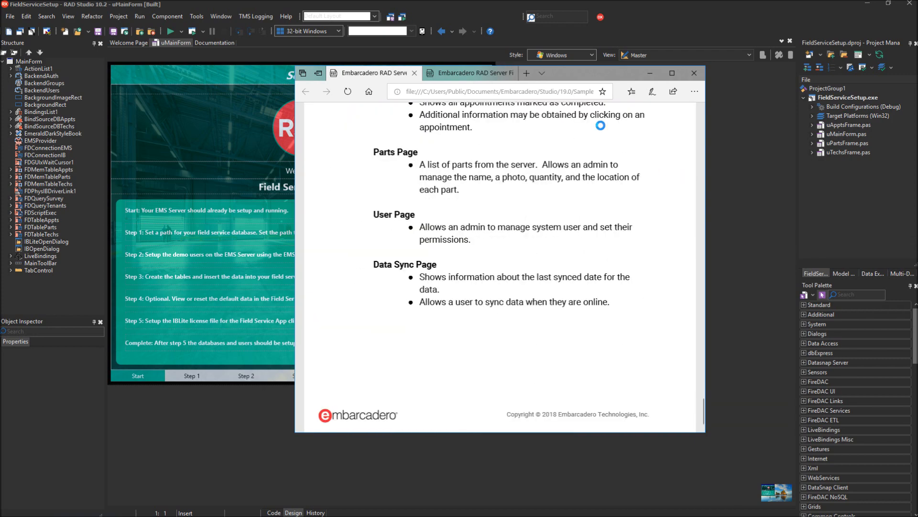
click(471, 73)
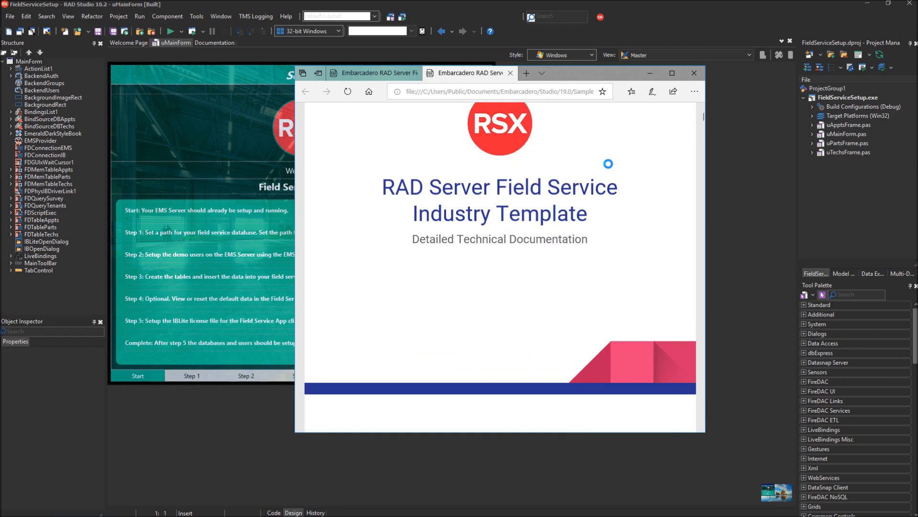
scroll(down, 3)
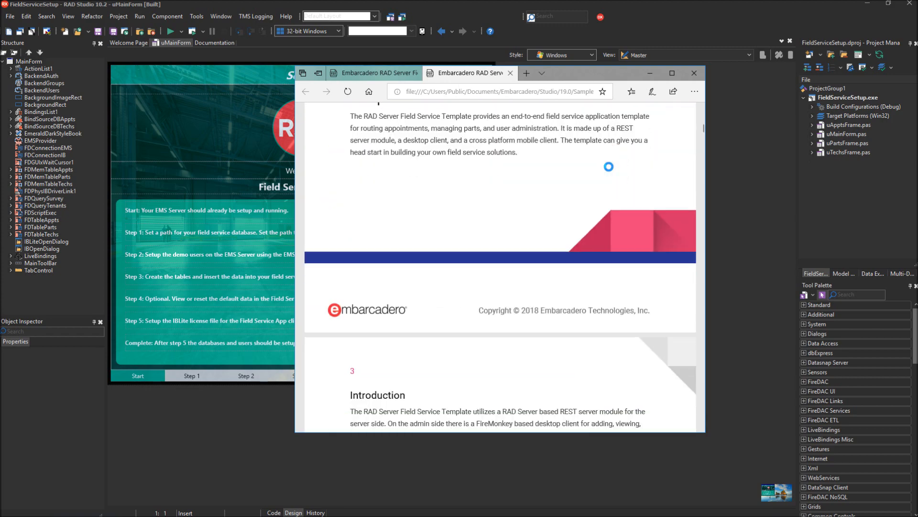
scroll(down, 3)
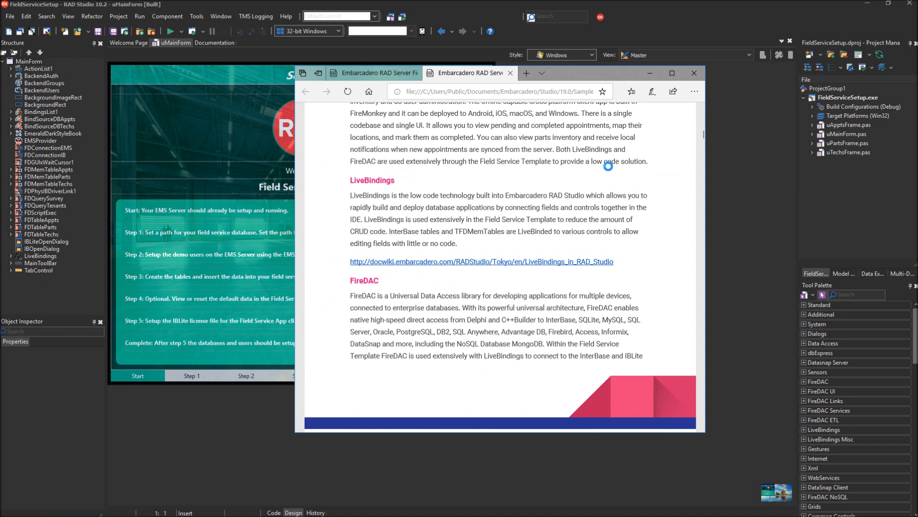
scroll(down, 3)
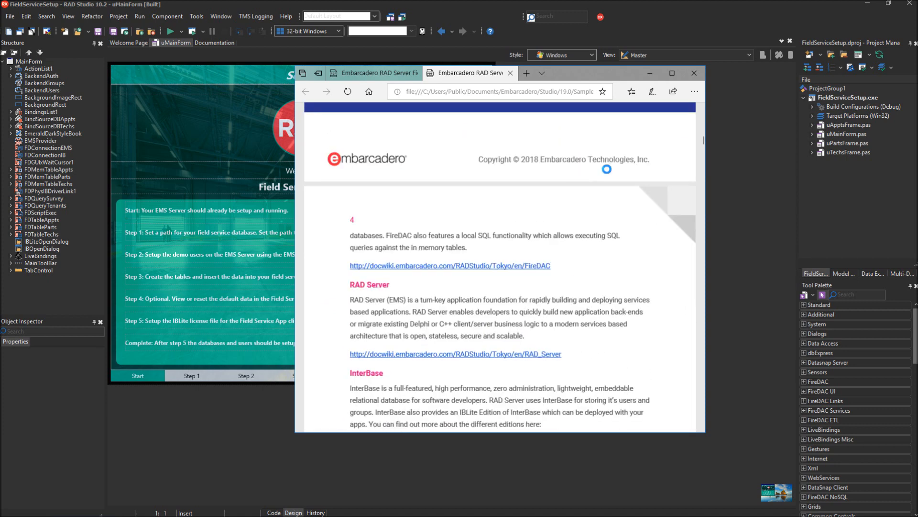
scroll(down, 3)
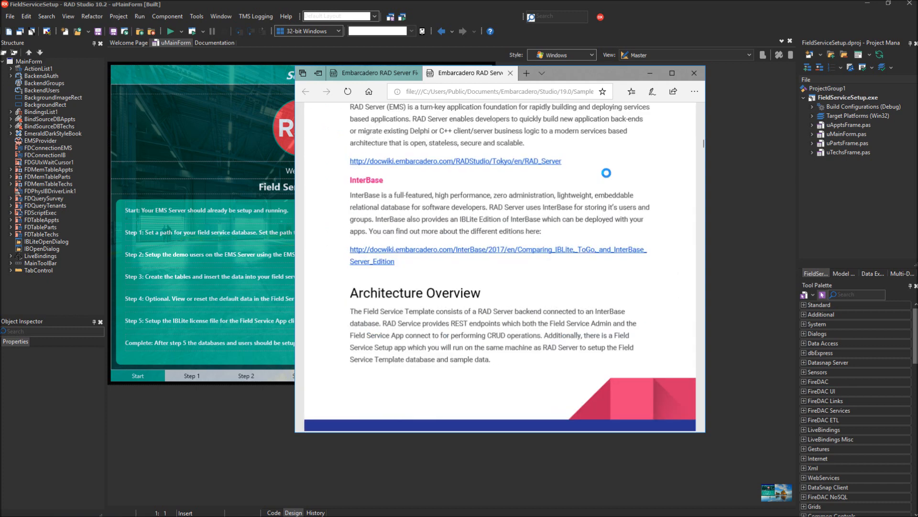
scroll(down, 3)
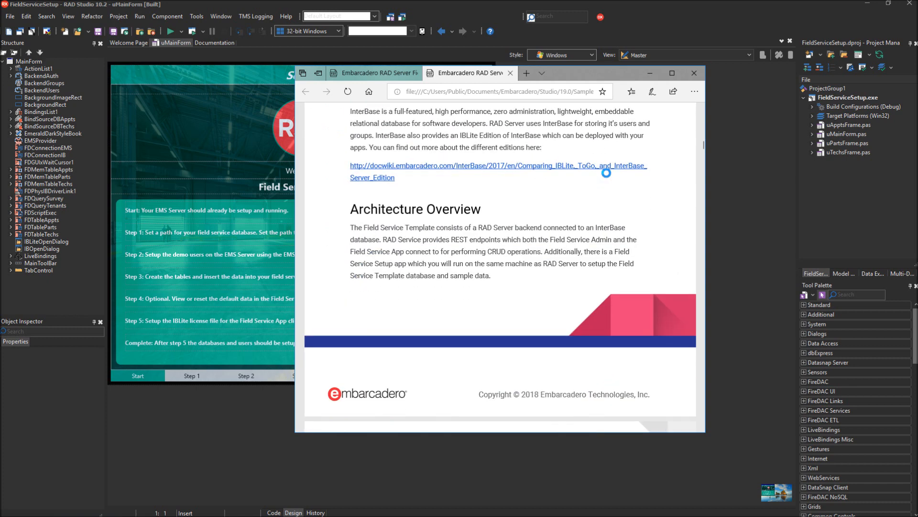
scroll(down, 3)
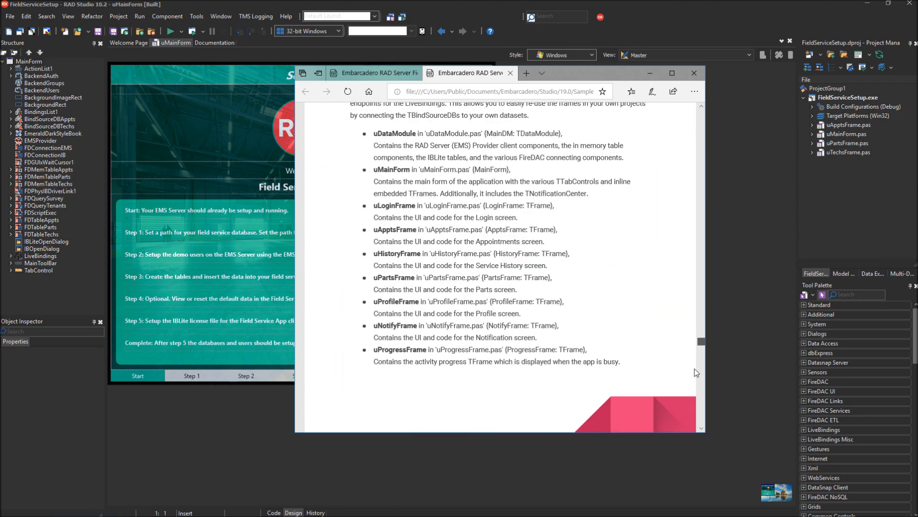
scroll(down, 3)
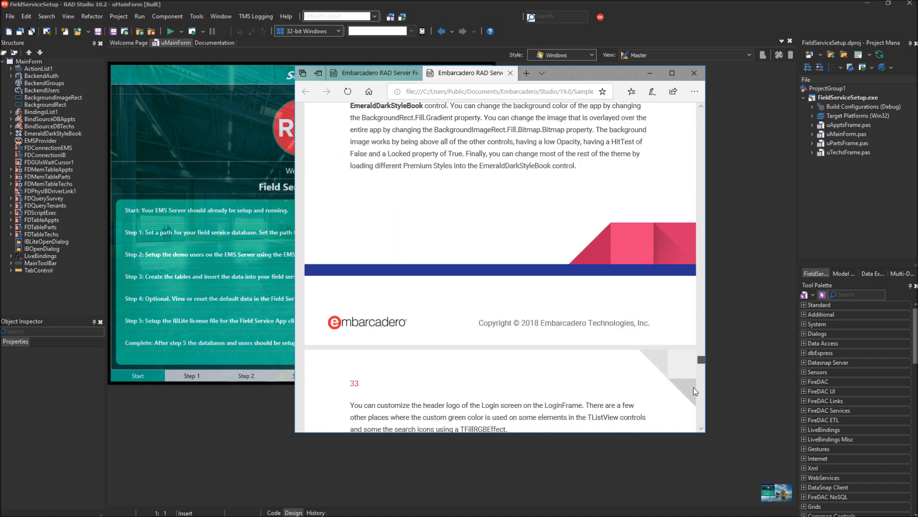
scroll(down, 3)
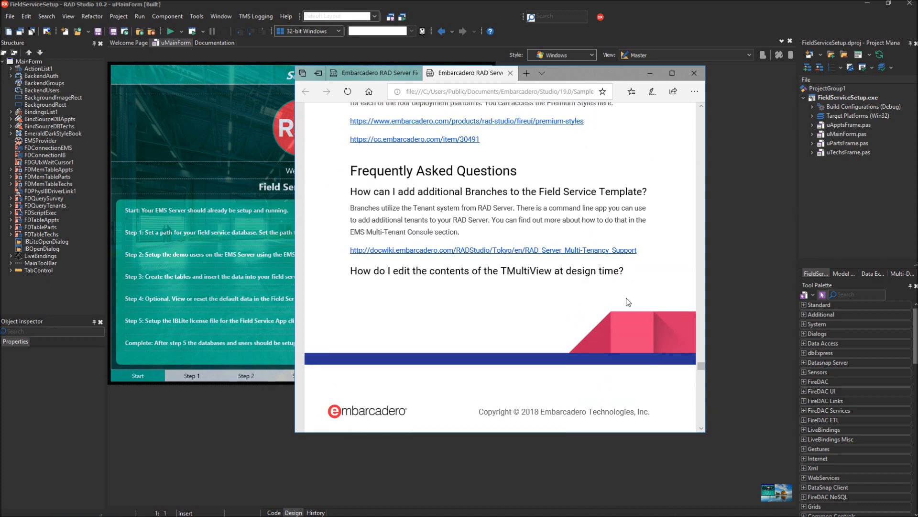
scroll(down, 3)
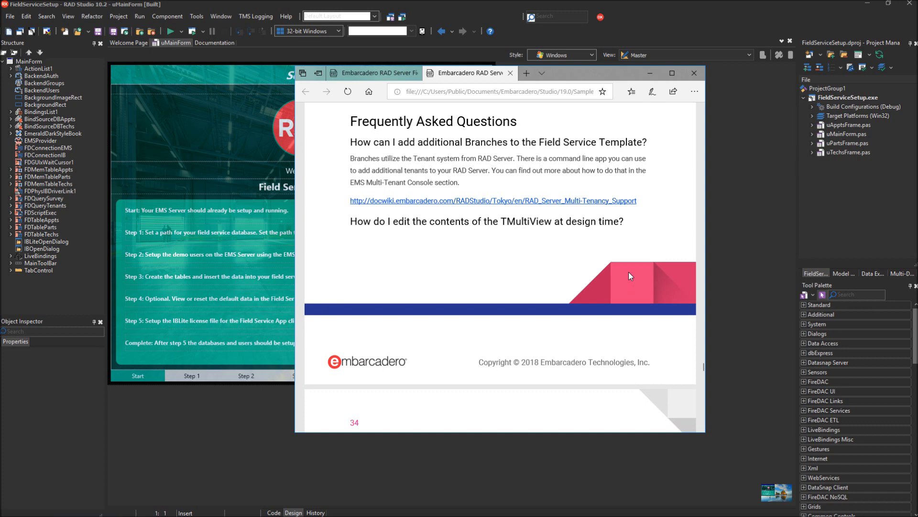
mouse_move(576, 90)
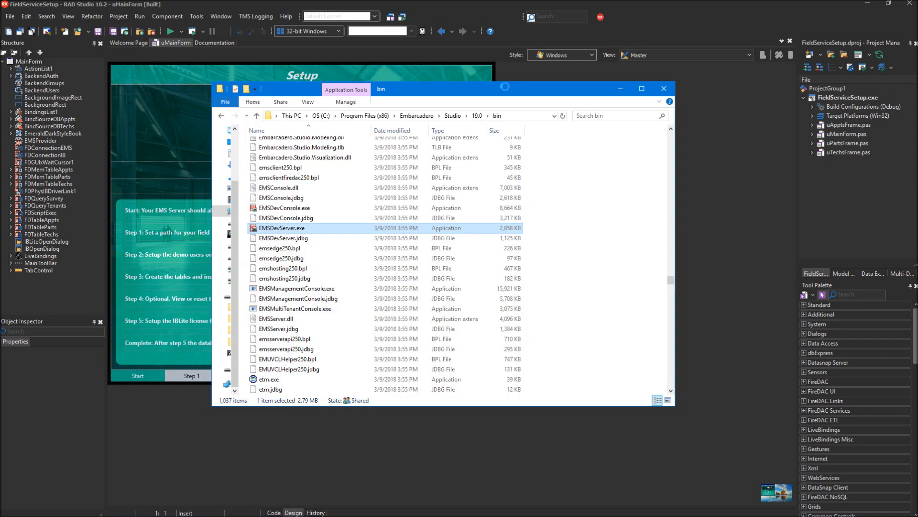
mouse_move(288, 236)
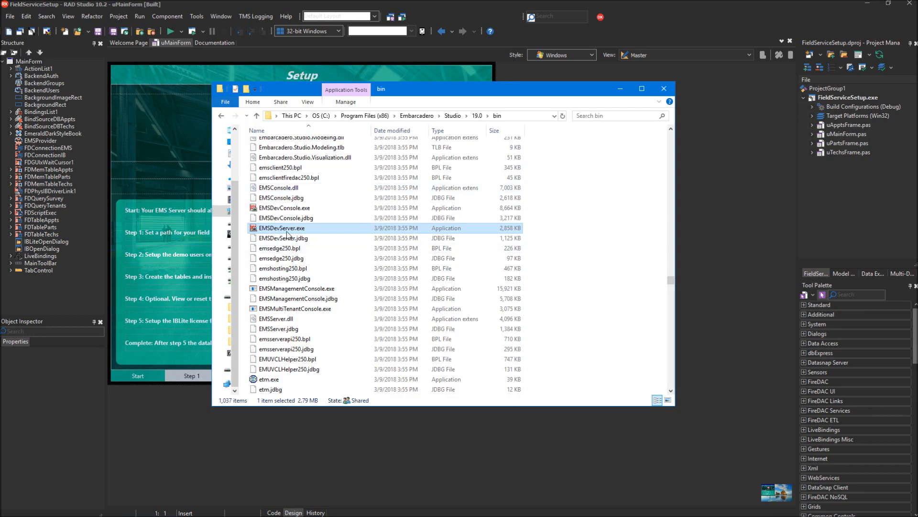
Step: Launch EMSDevServer.exe from the RAD Studio bin folder
click(283, 228)
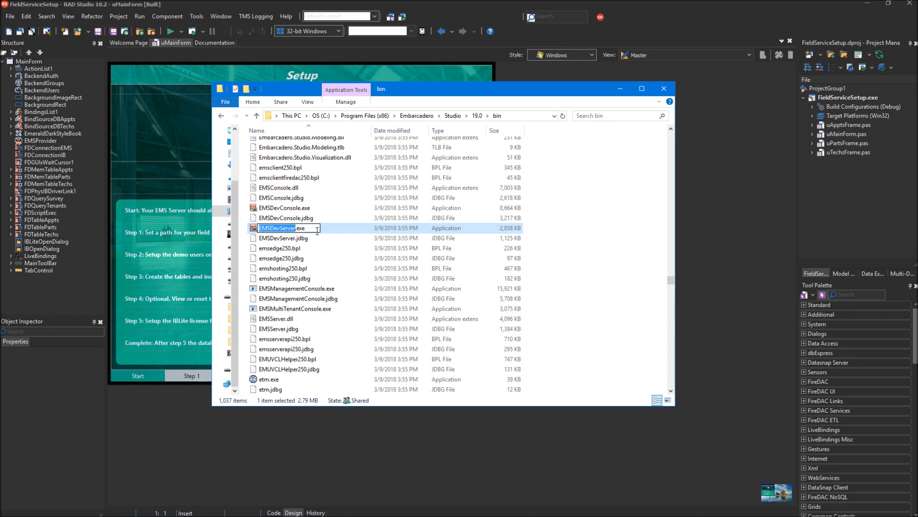
double_click(283, 228)
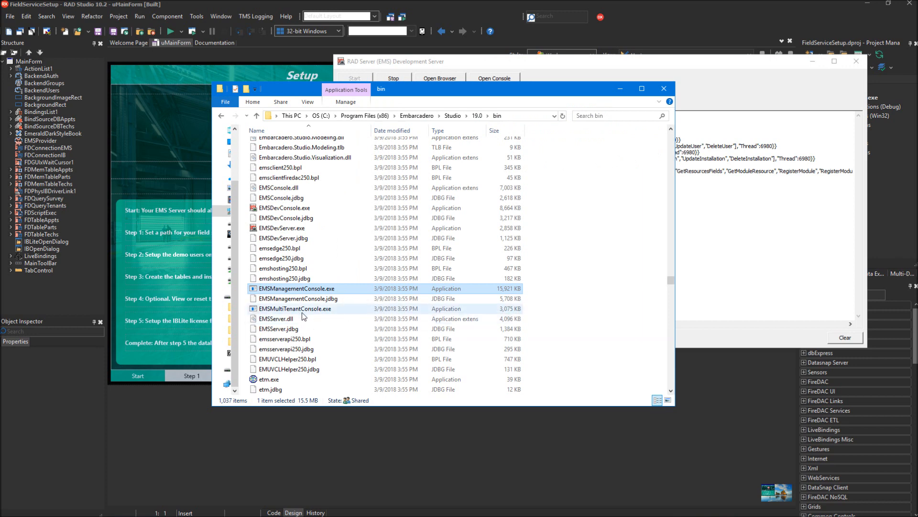
mouse_move(304, 318)
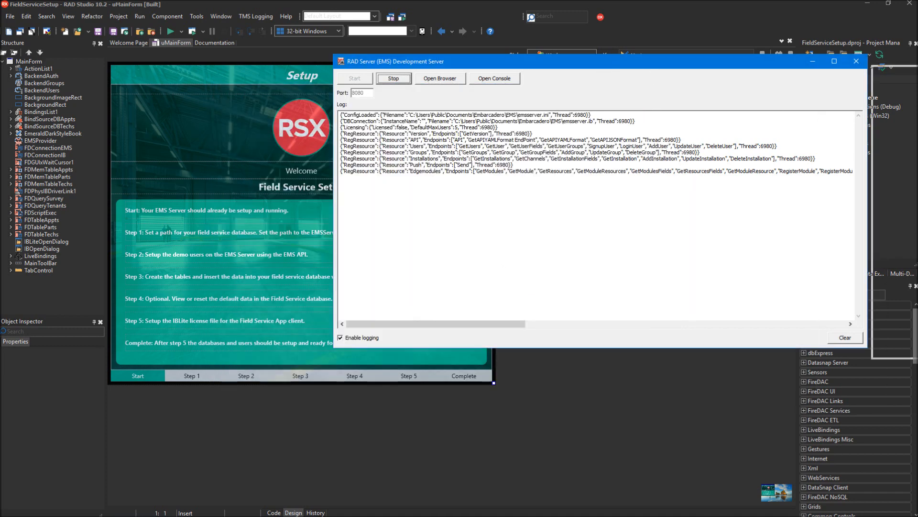
Step: Bring the running Field Service Setup window forward and centre it, showing the welcome page
click(856, 61)
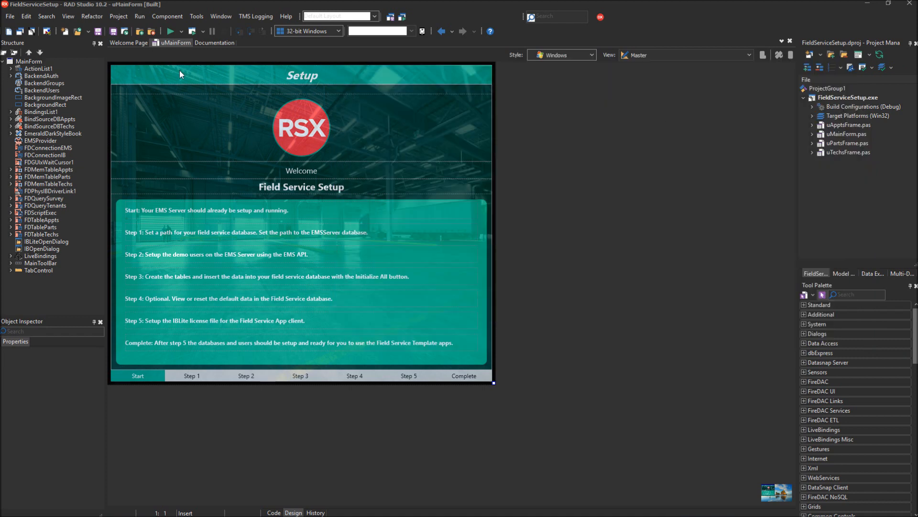
mouse_move(170, 54)
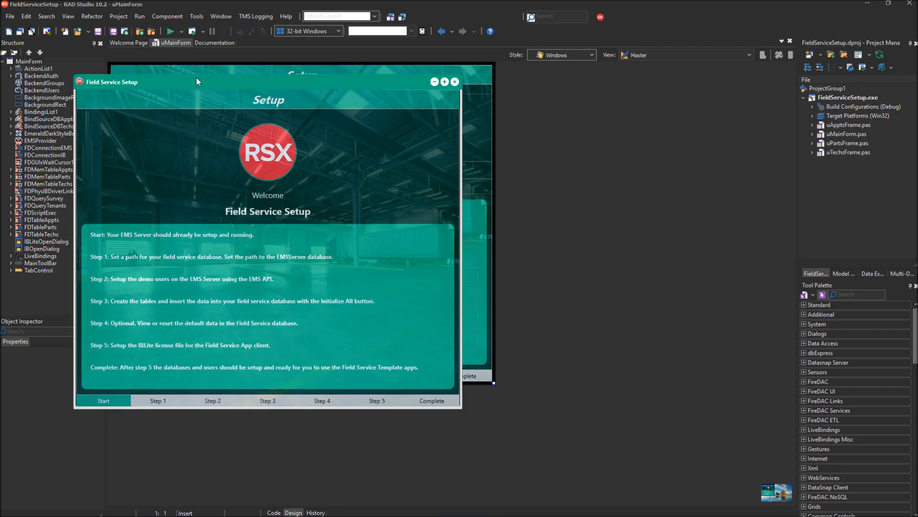
drag(198, 82, 371, 97)
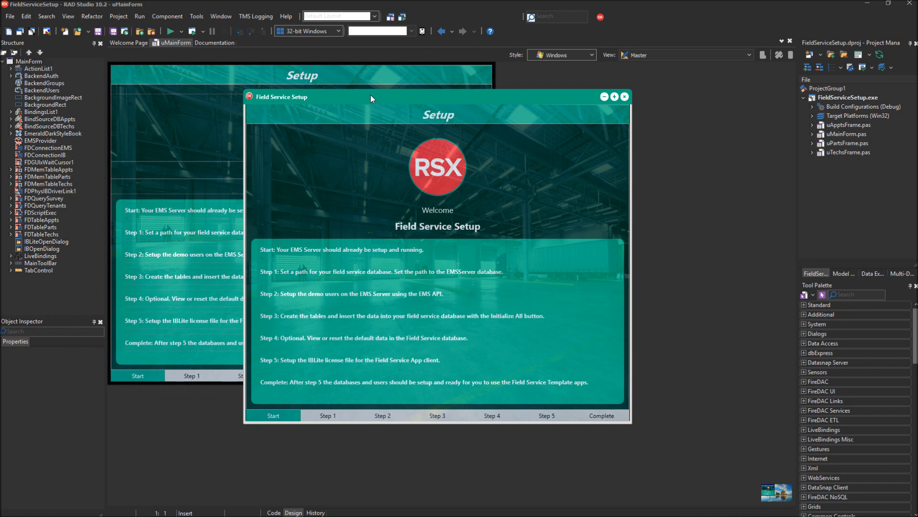
mouse_move(373, 99)
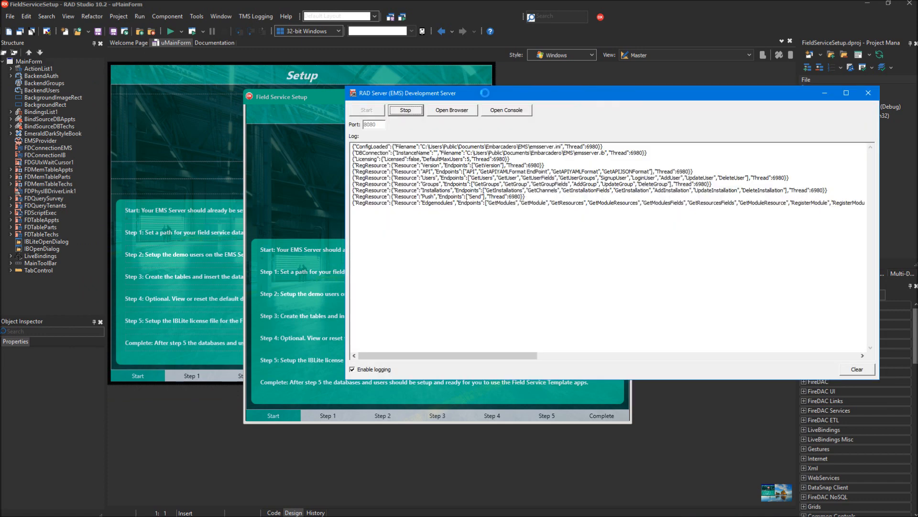
click(868, 93)
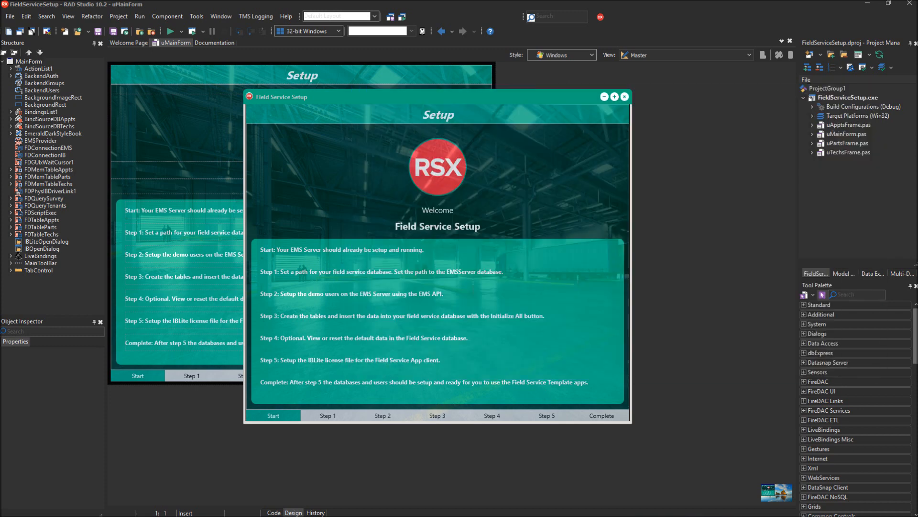
mouse_move(364, 251)
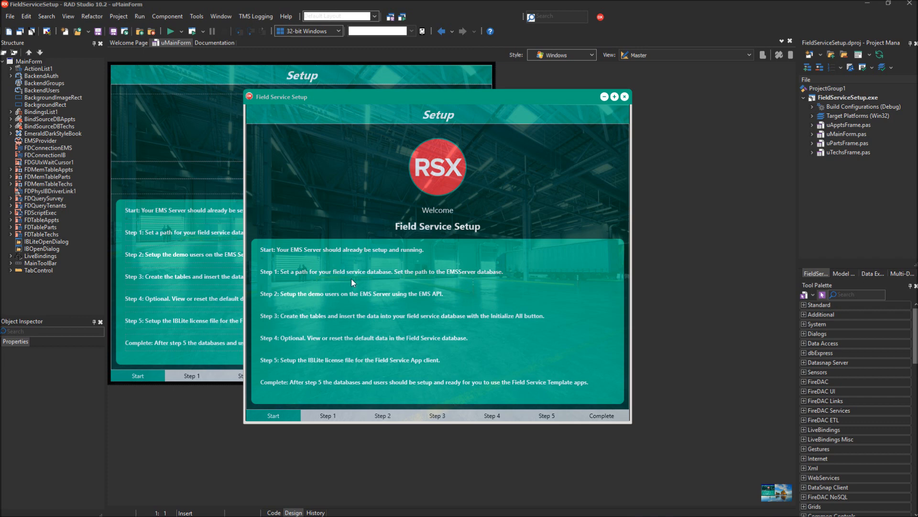
mouse_move(336, 408)
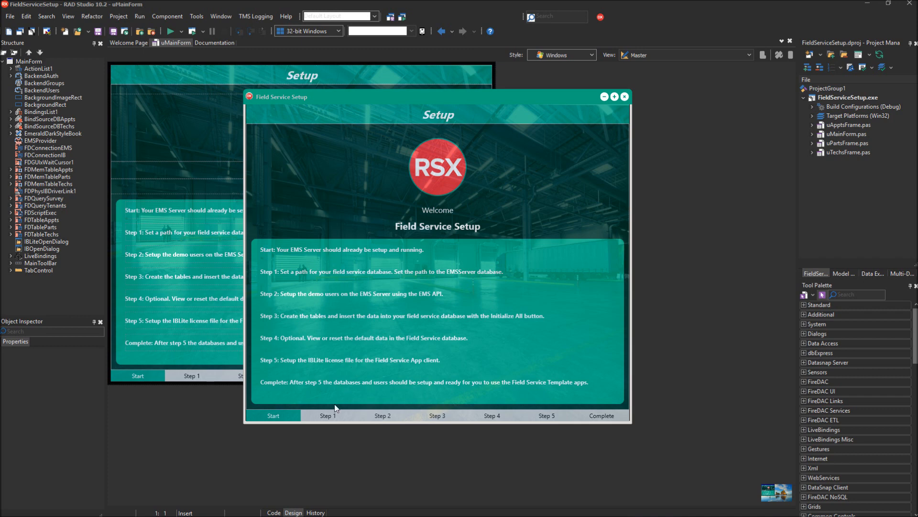
Step: On Step 1, set the field service database to FIELDSERVICE.IB and the RAD Server database to EMSSERVER.IB
click(327, 415)
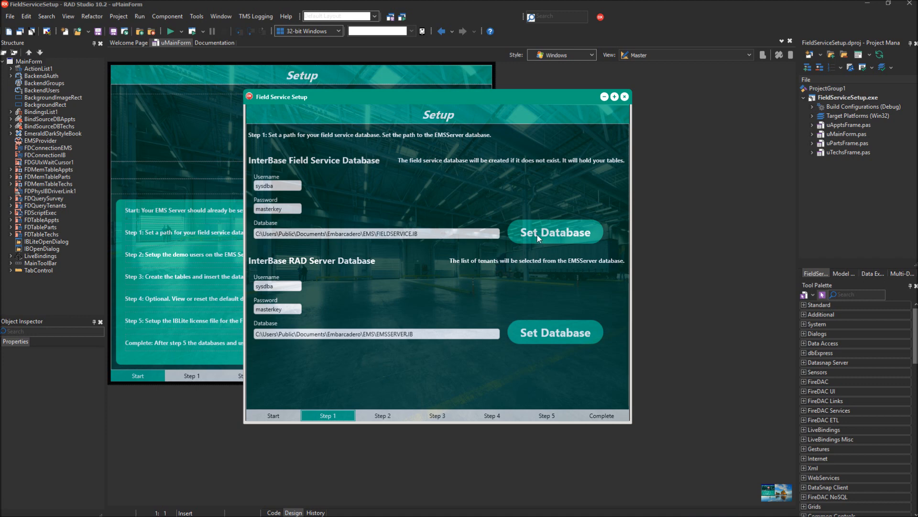
click(554, 232)
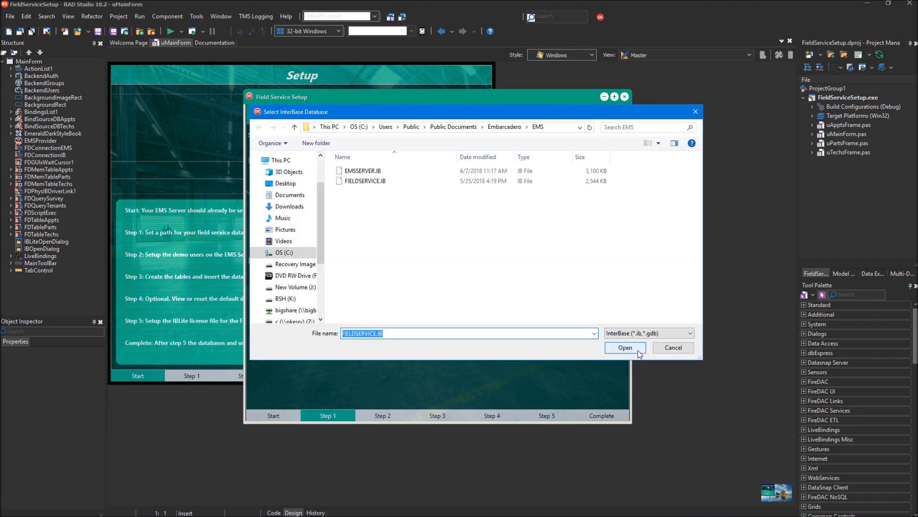
click(624, 348)
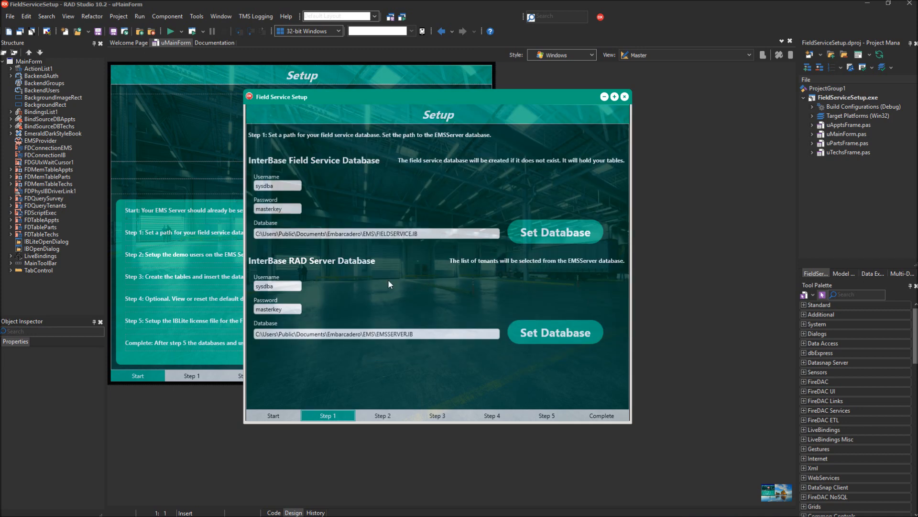
mouse_move(388, 285)
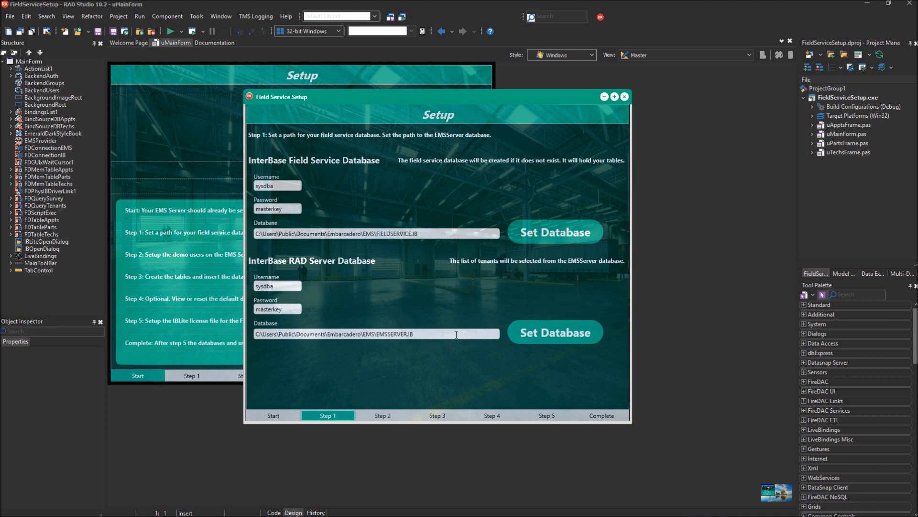
mouse_move(515, 336)
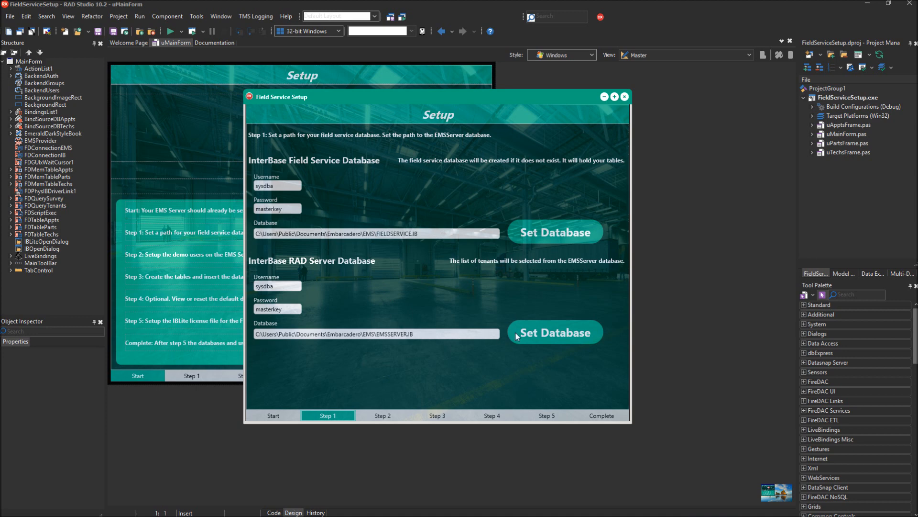
click(554, 332)
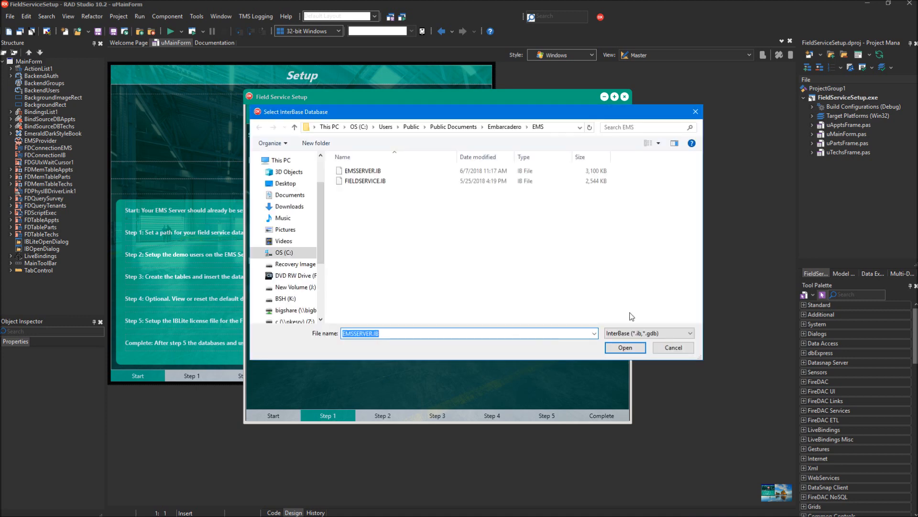
click(625, 347)
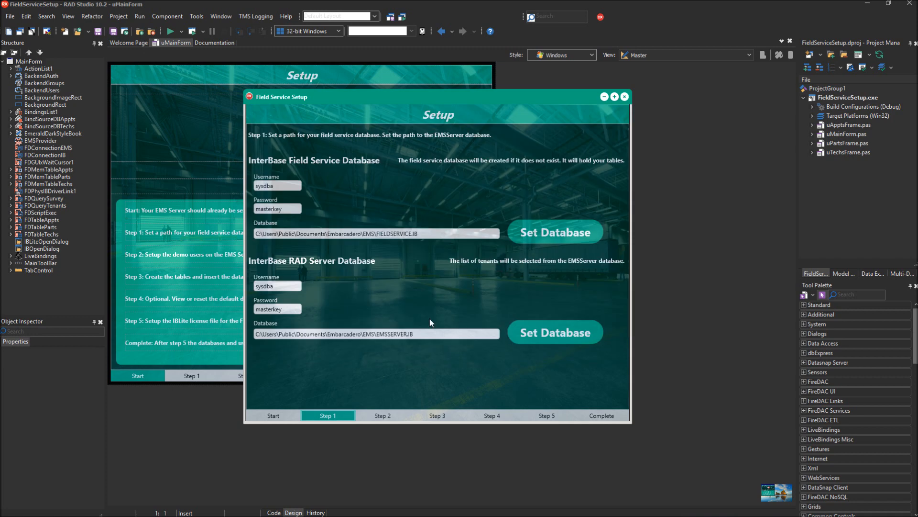
mouse_move(410, 382)
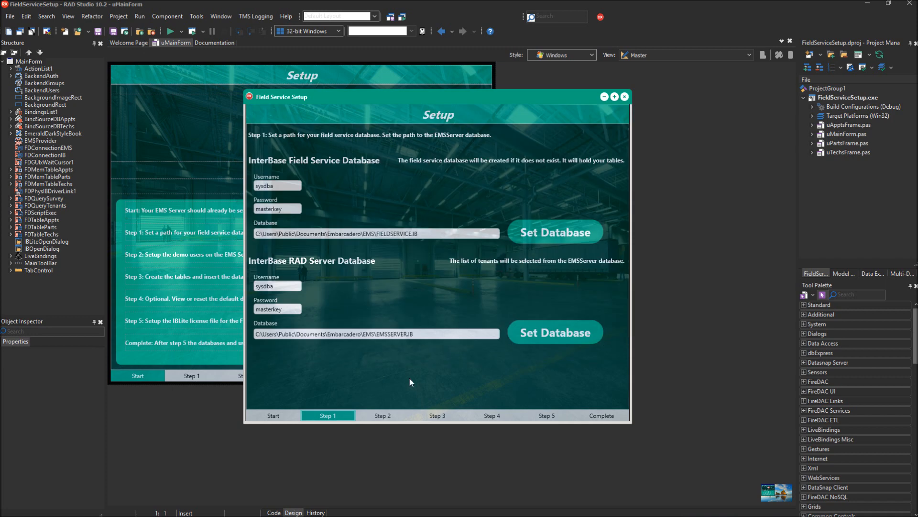
Step: Move to Step 2 showing the prefilled tenant, server host, group and user values
click(382, 415)
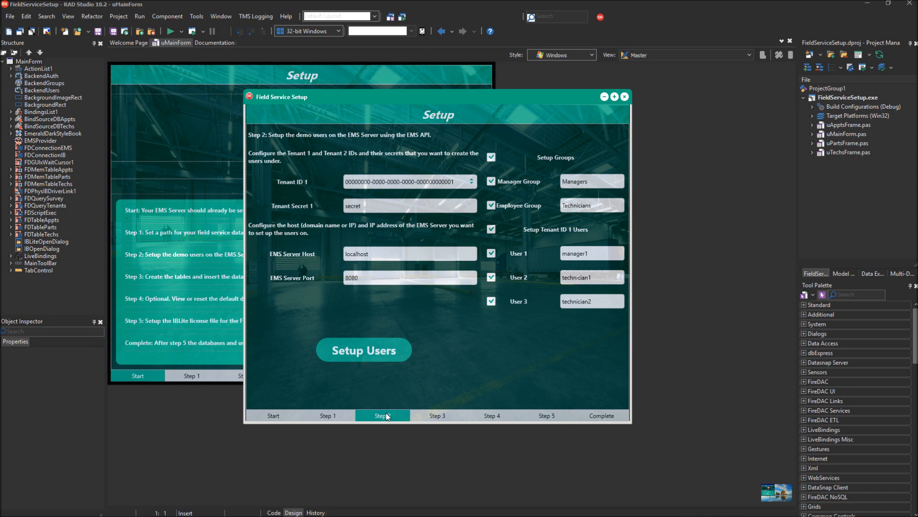
click(382, 415)
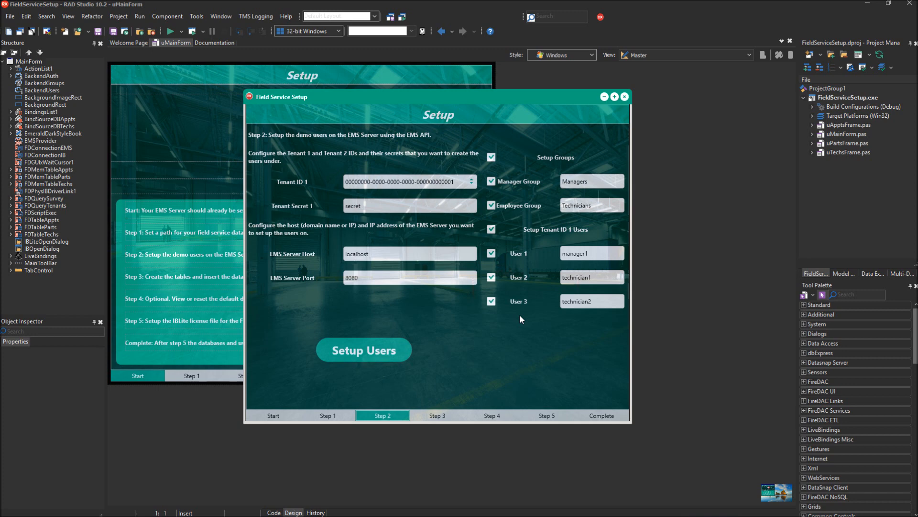
mouse_move(457, 194)
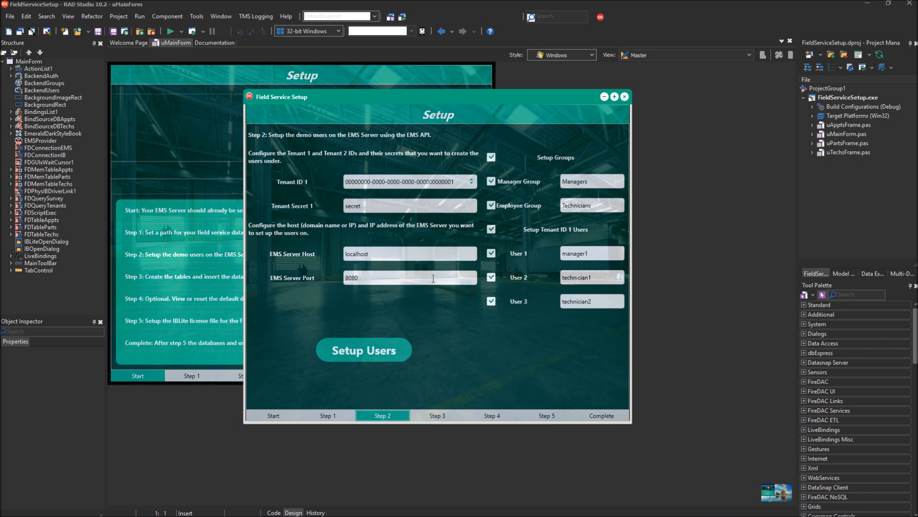
mouse_move(418, 337)
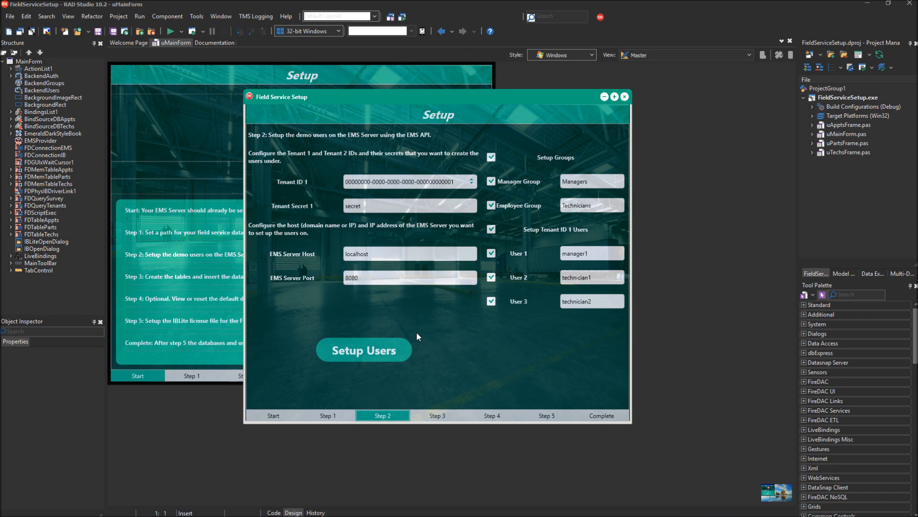
mouse_move(388, 353)
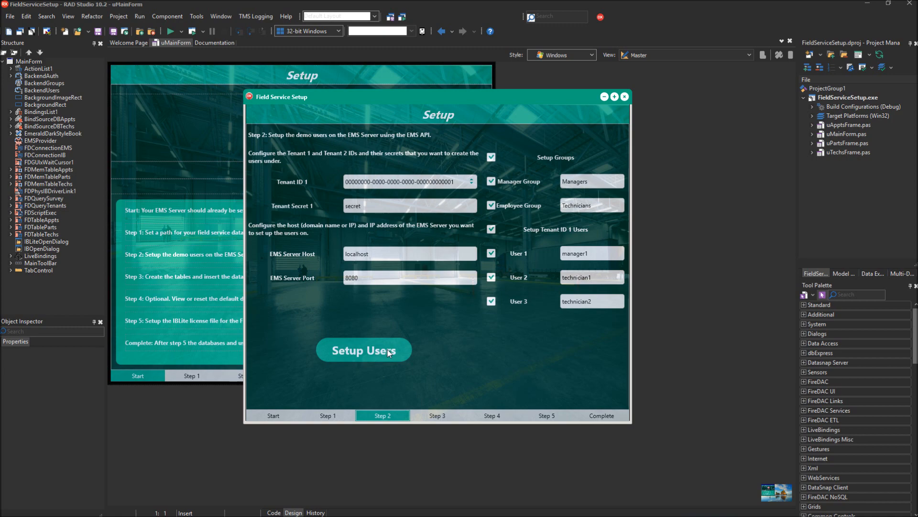
Step: Create the demo users and groups on the EMS server and acknowledge the completion message
click(364, 350)
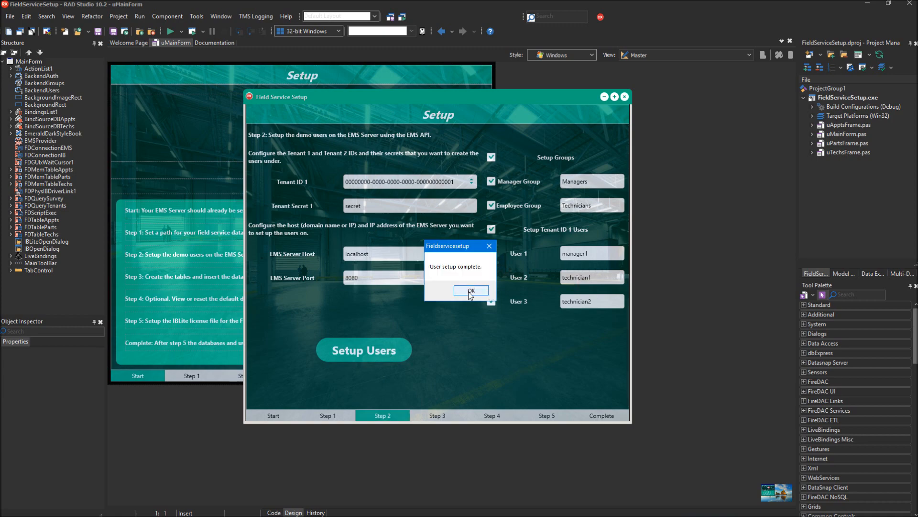
click(472, 291)
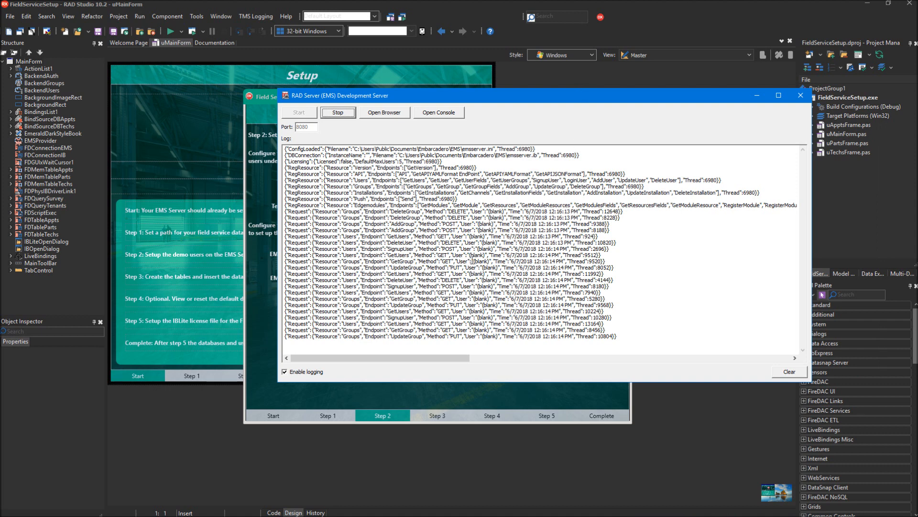
mouse_move(431, 105)
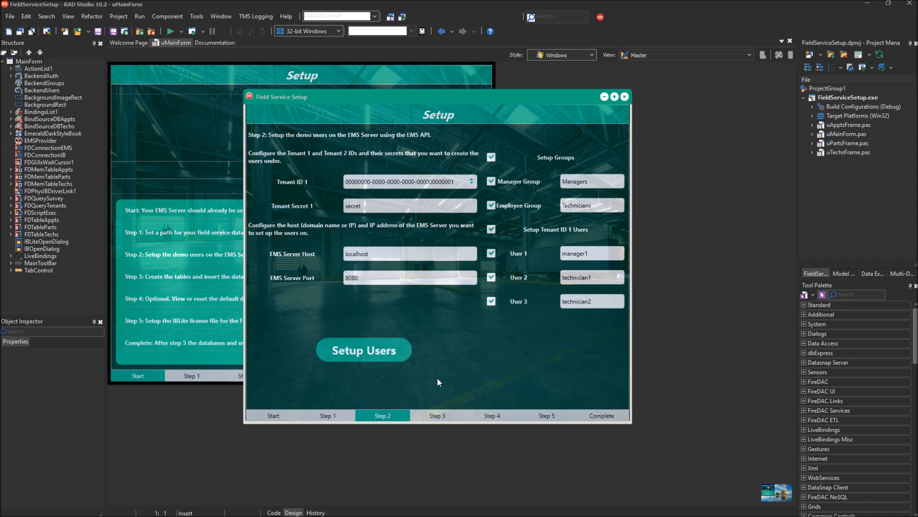
Step: Move to Step 3 and read through the table creation script for appointments, parts and technicians
click(437, 416)
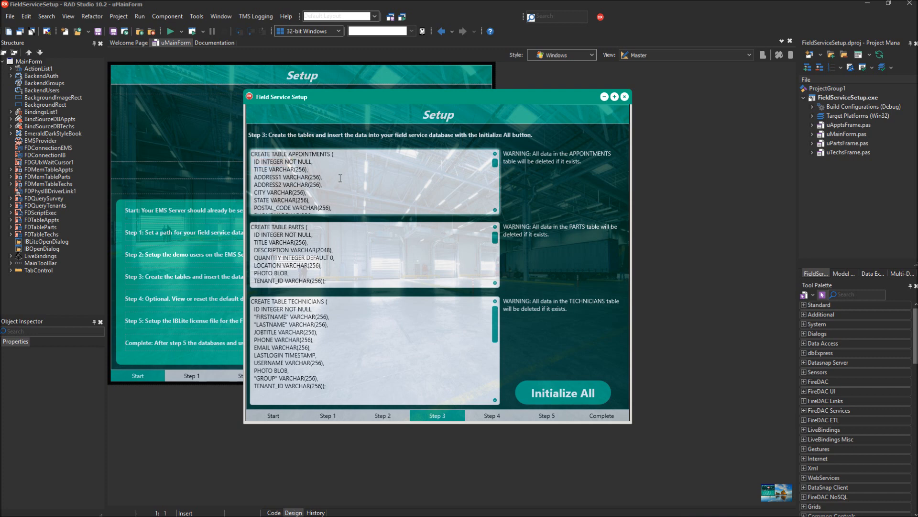
mouse_move(447, 174)
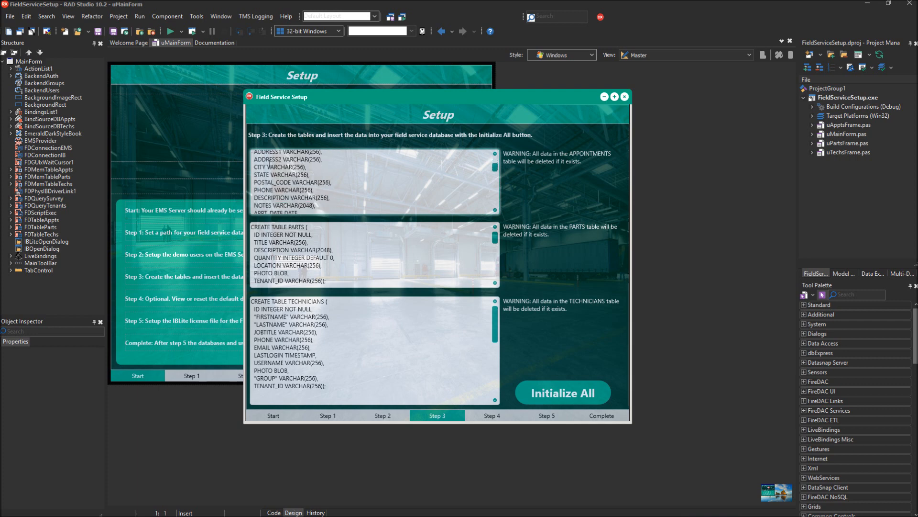
scroll(down, 3)
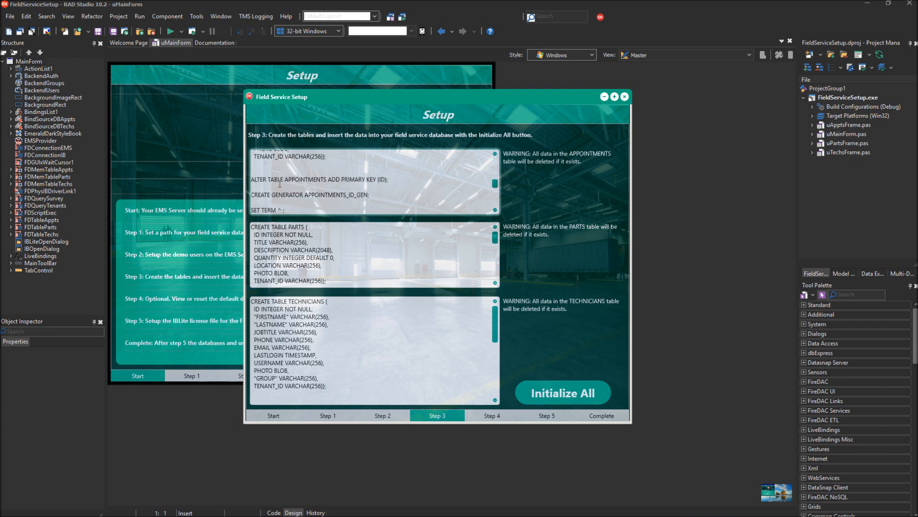
scroll(down, 3)
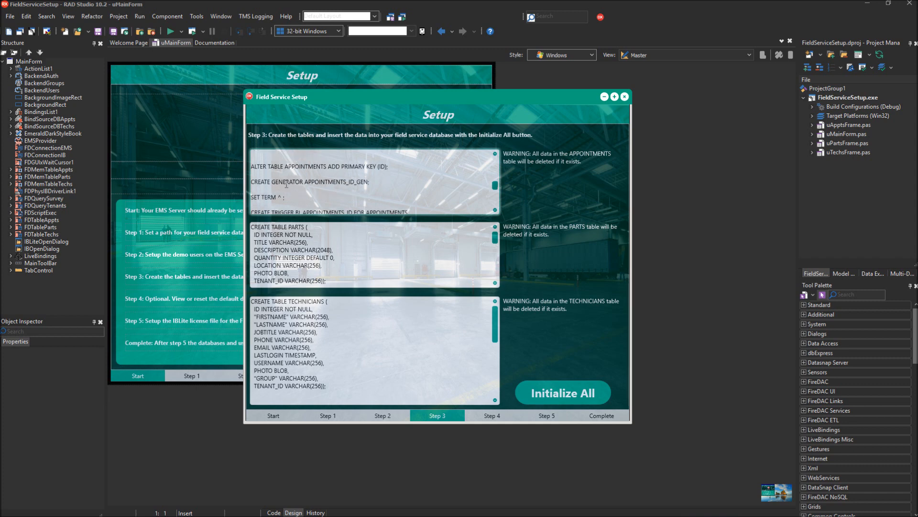
mouse_move(313, 184)
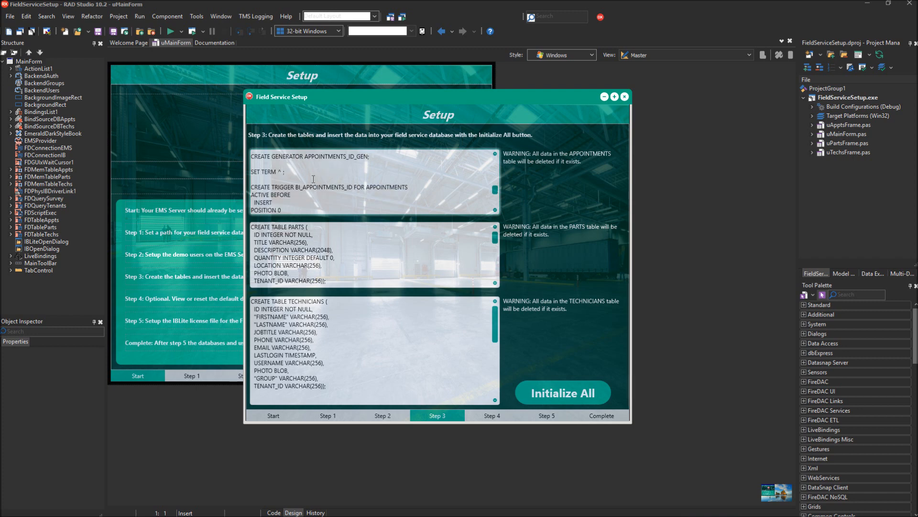
scroll(down, 3)
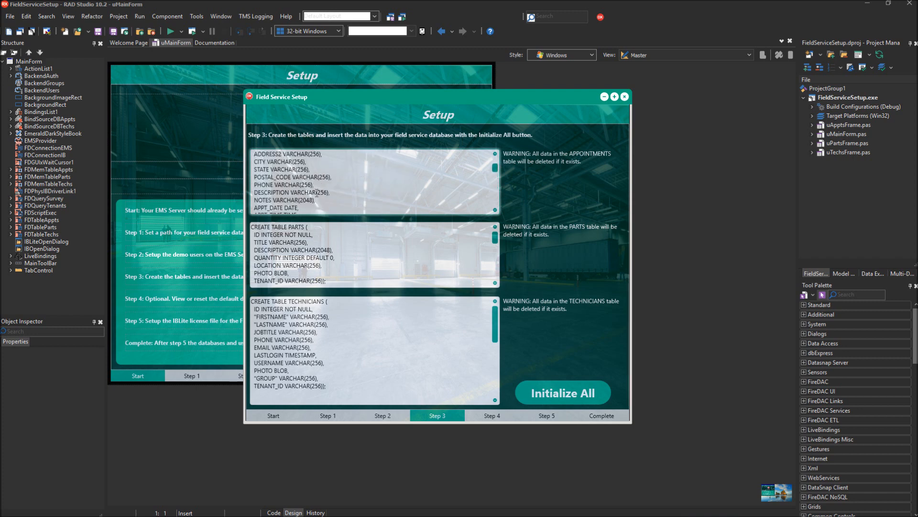
scroll(down, 3)
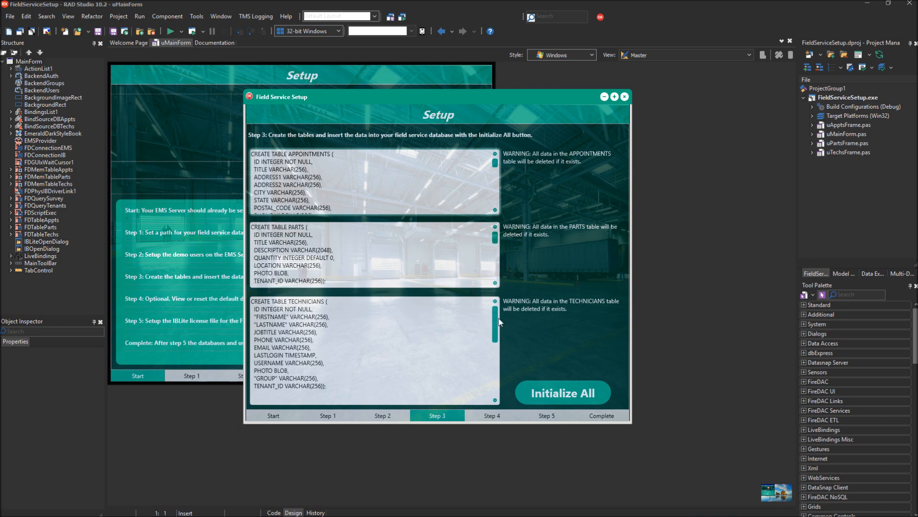
scroll(down, 3)
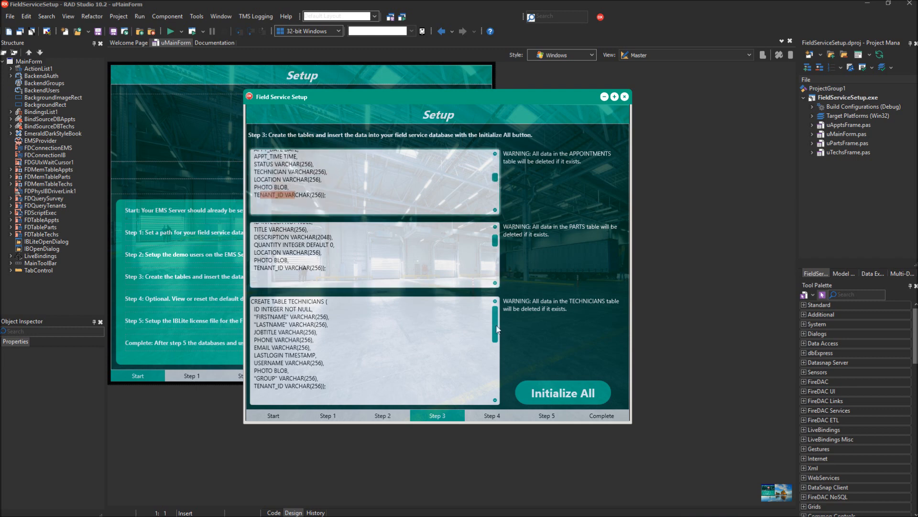
scroll(down, 3)
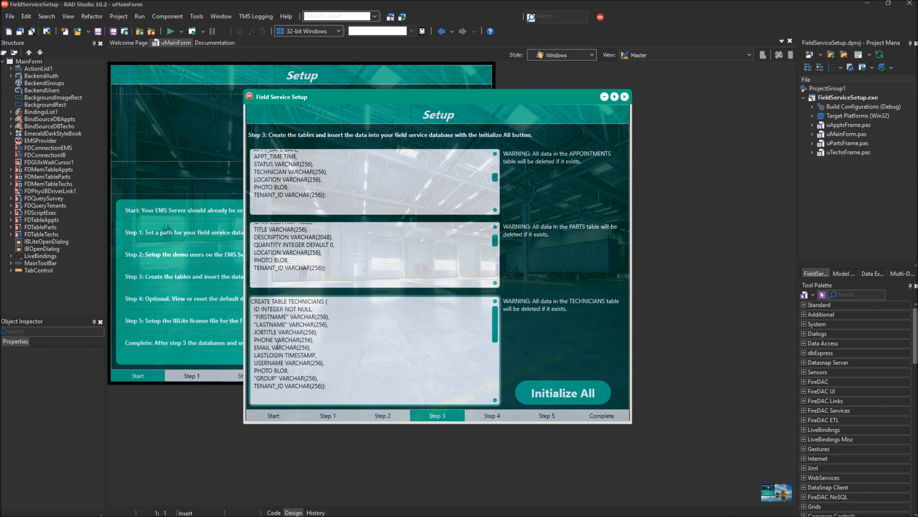
scroll(down, 3)
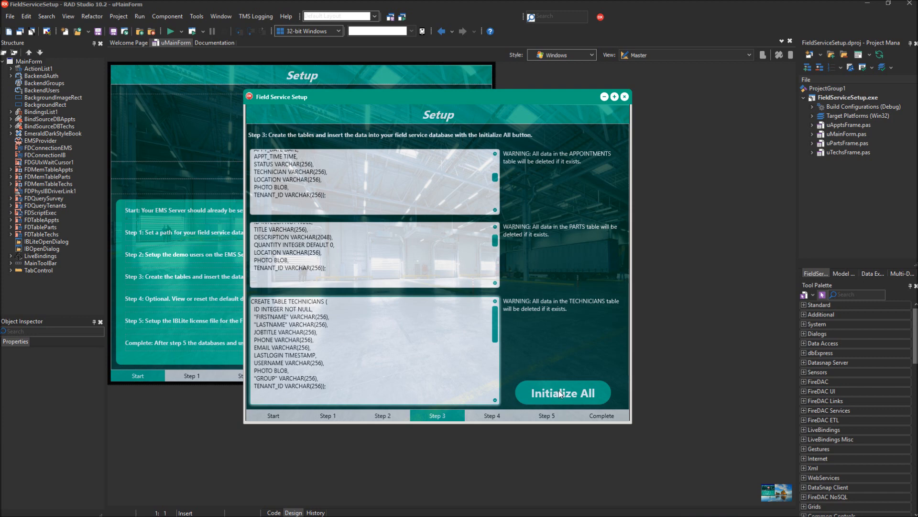
Step: Initialize all tables, replacing the existing Field Service database, and move on to Step 4
click(561, 392)
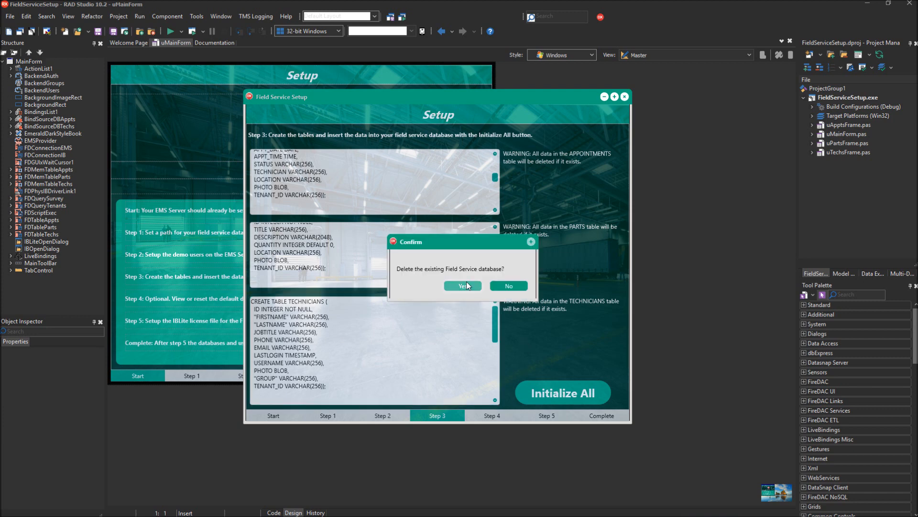
click(462, 286)
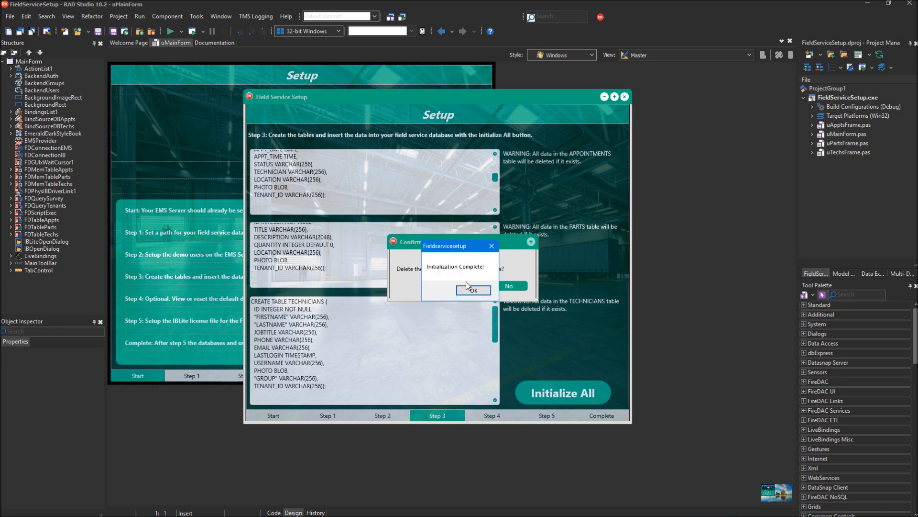
click(473, 291)
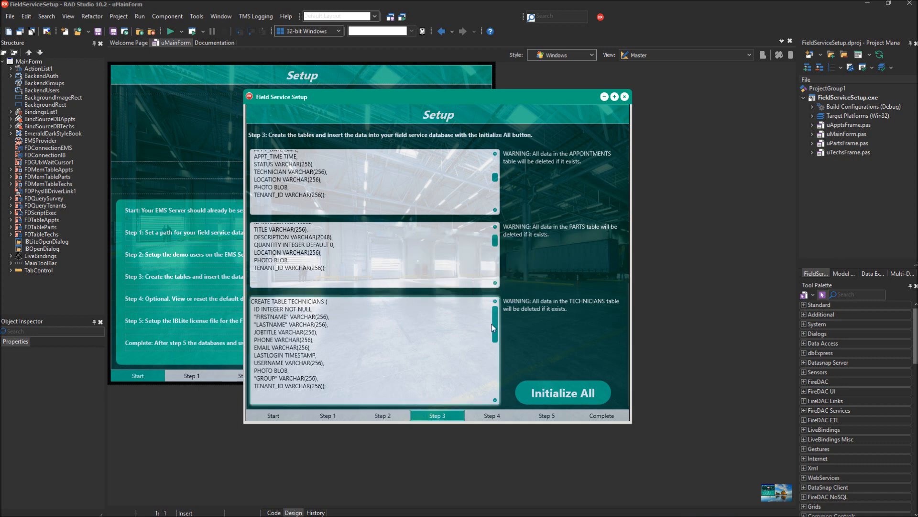
mouse_move(498, 363)
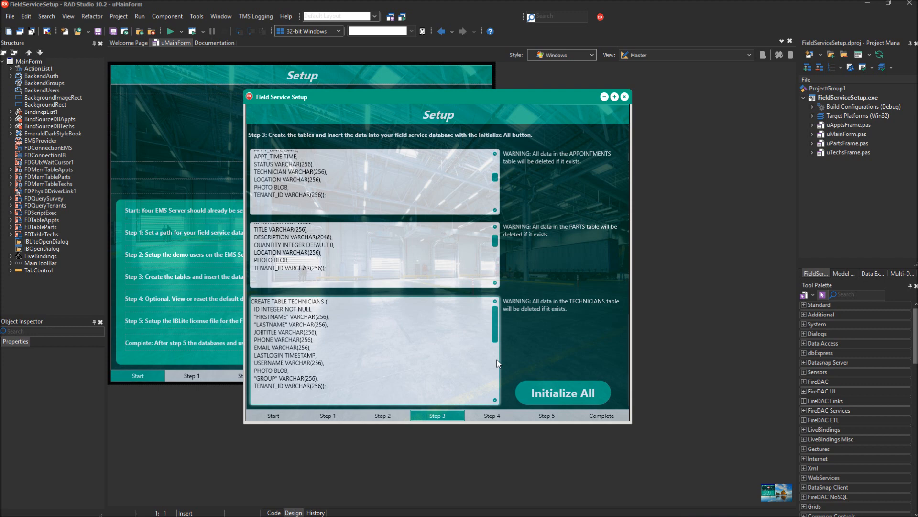
mouse_move(470, 301)
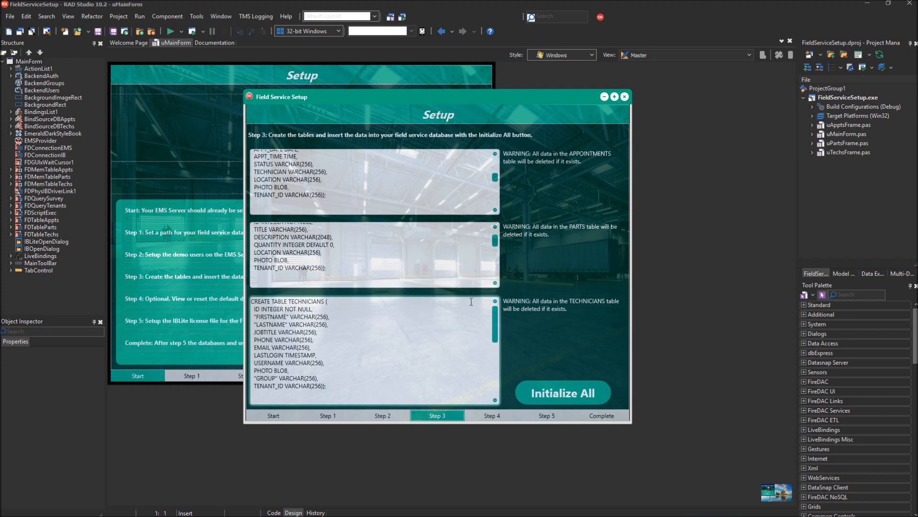
mouse_move(495, 416)
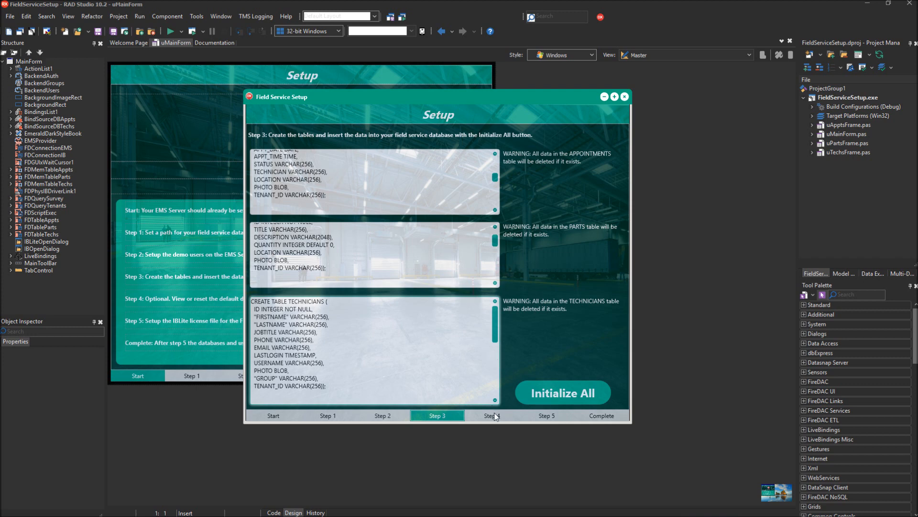
click(491, 415)
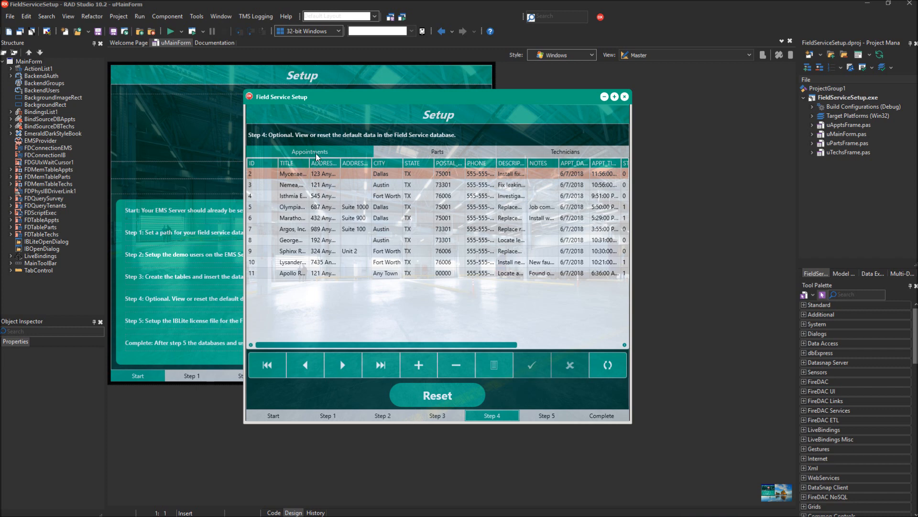
mouse_move(358, 169)
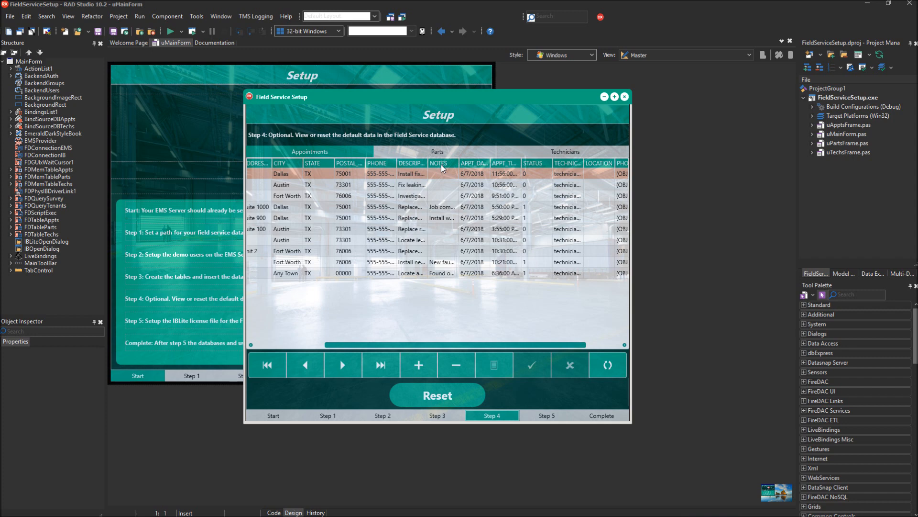
mouse_move(471, 172)
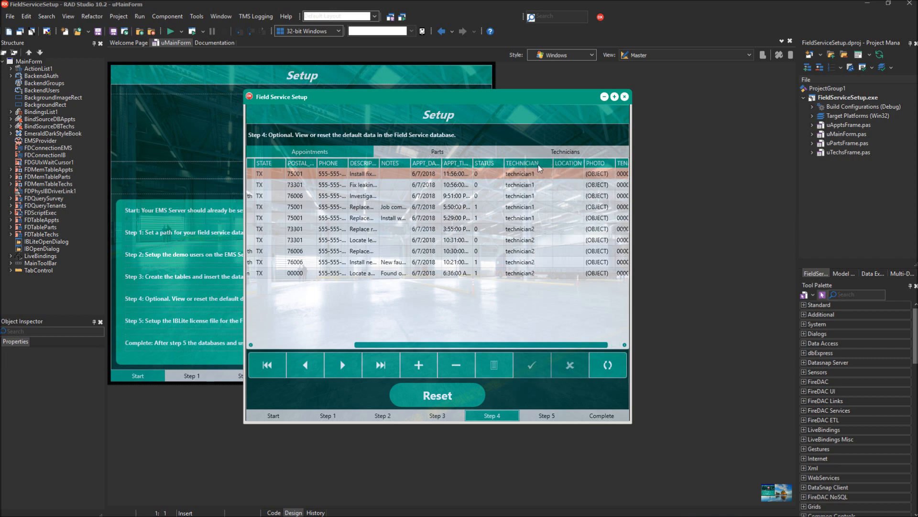
mouse_move(529, 180)
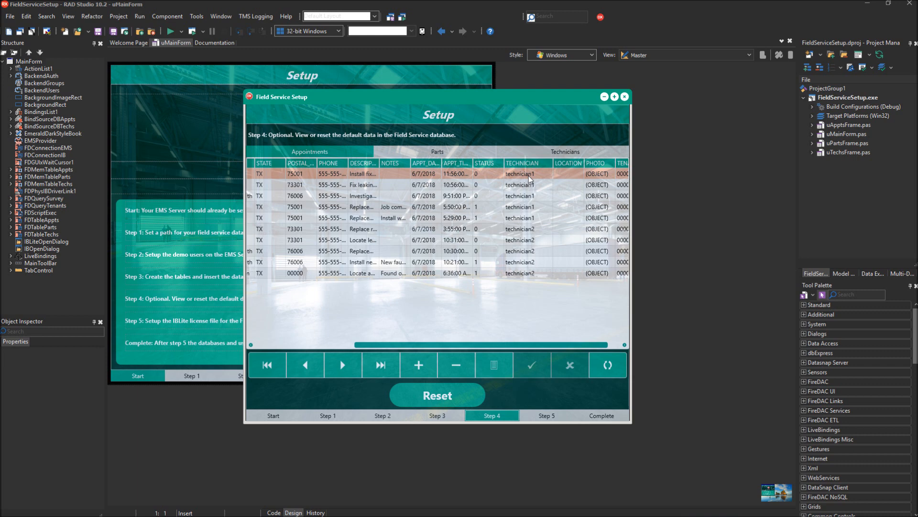
mouse_move(534, 232)
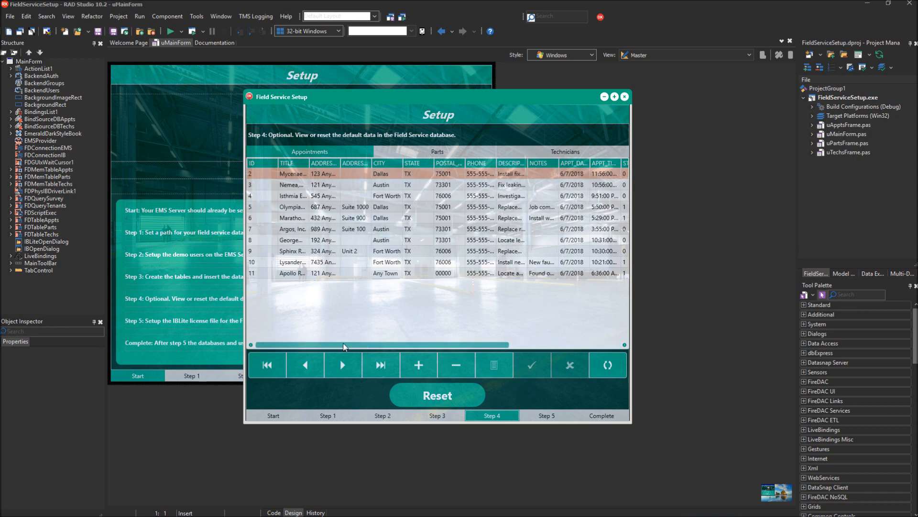
Step: Show the default parts data in Step 4
click(437, 152)
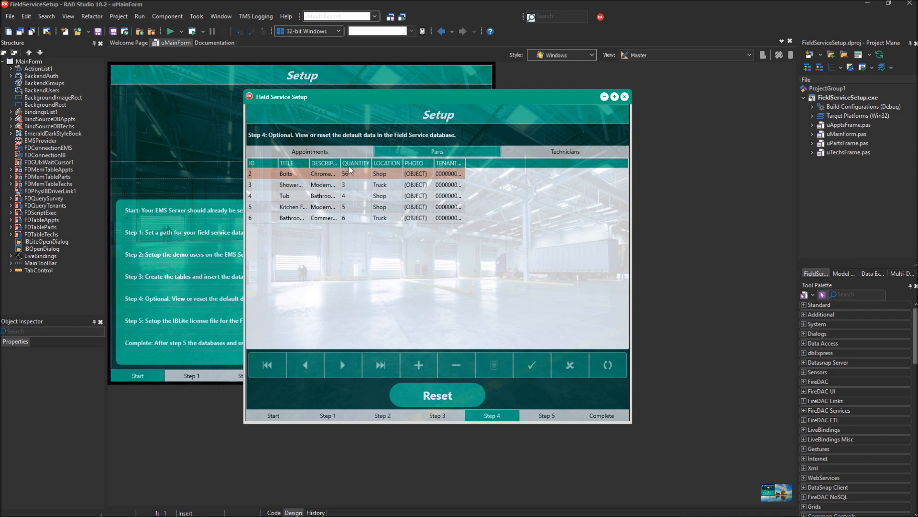
mouse_move(418, 170)
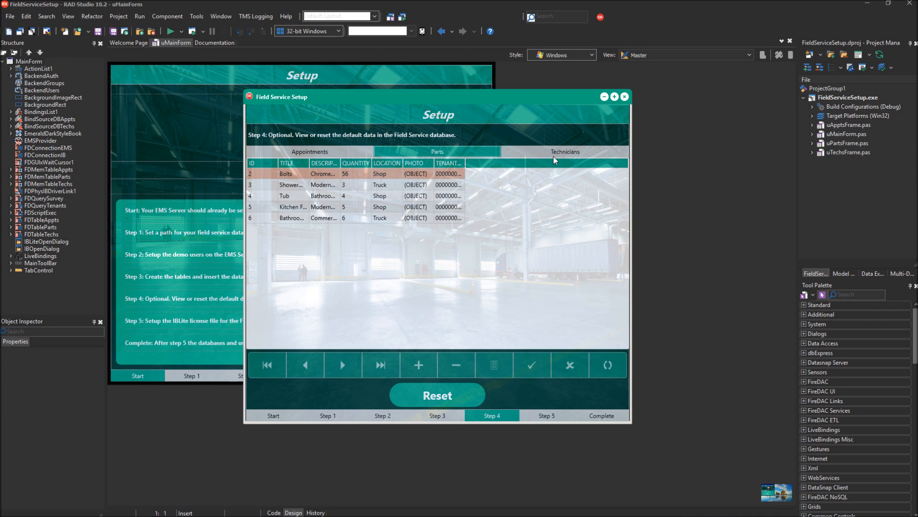
Step: Review the default technicians and the Step 2 demo user settings, then move to the Step 5 IBLite license page
click(564, 152)
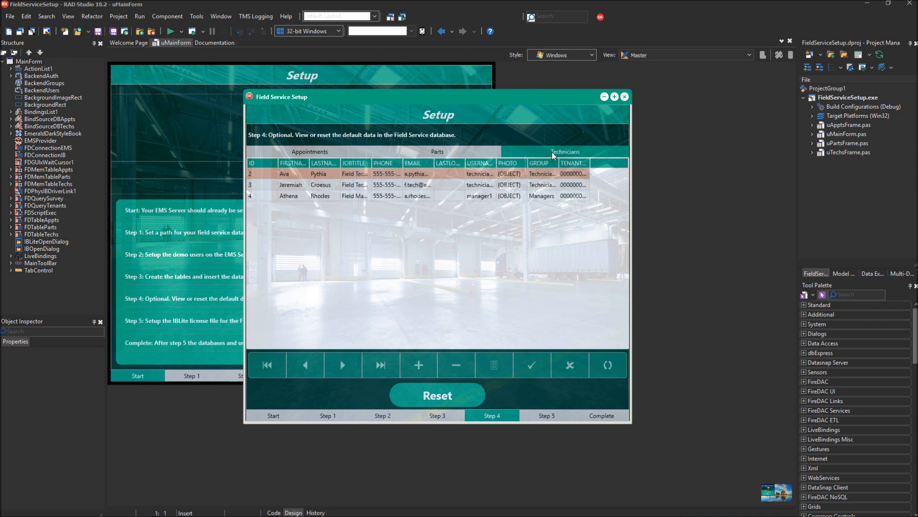
mouse_move(511, 154)
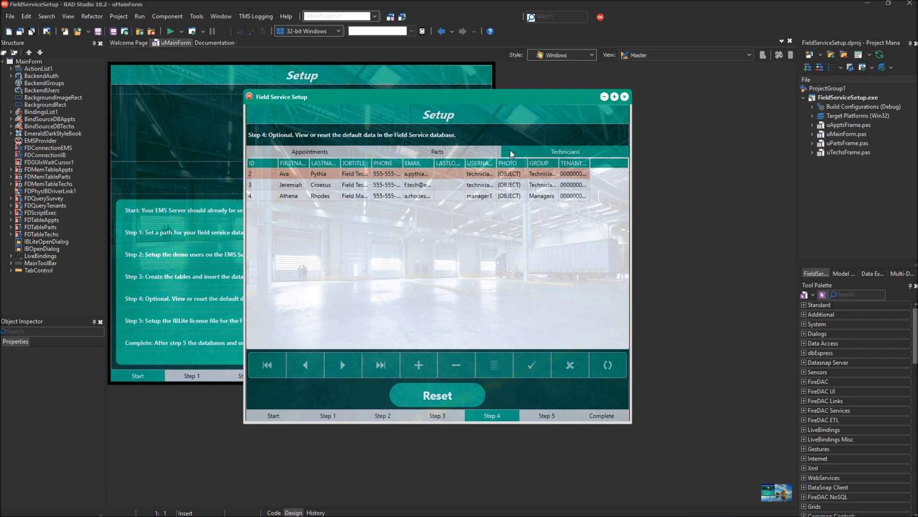
click(383, 415)
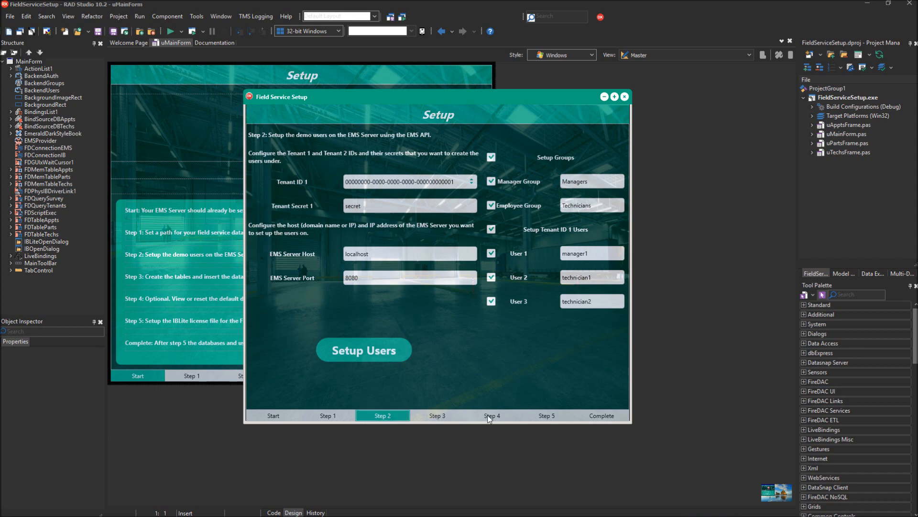
click(492, 416)
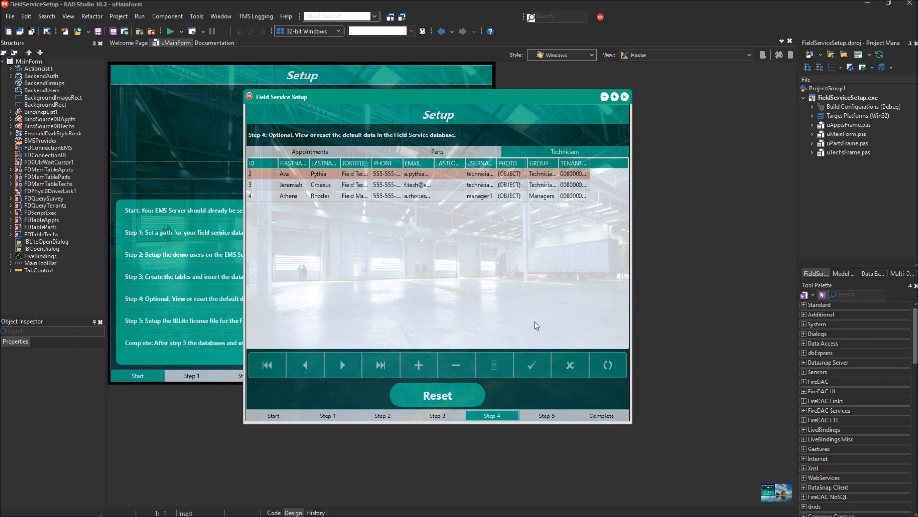
mouse_move(362, 170)
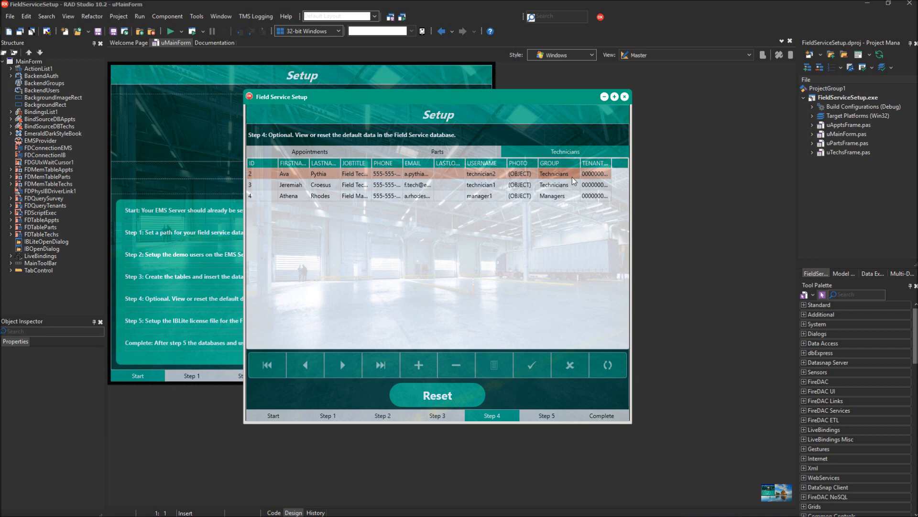
mouse_move(573, 199)
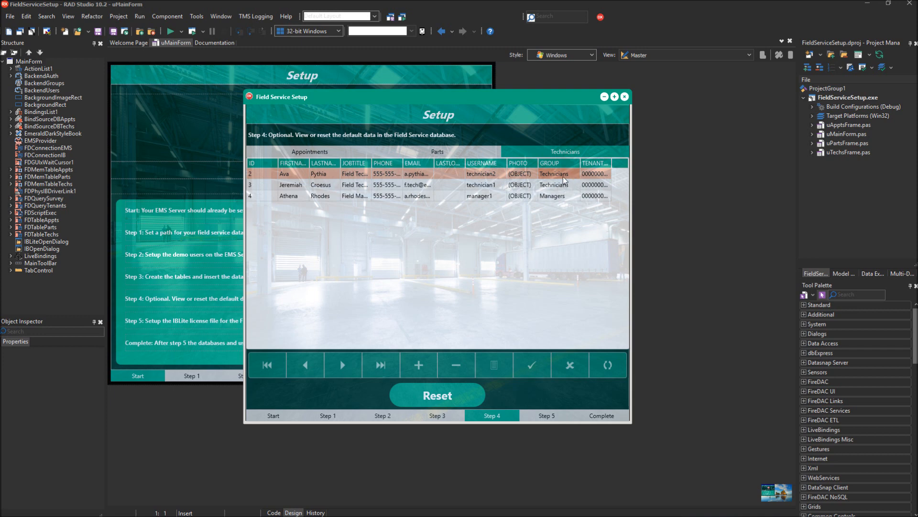
mouse_move(562, 181)
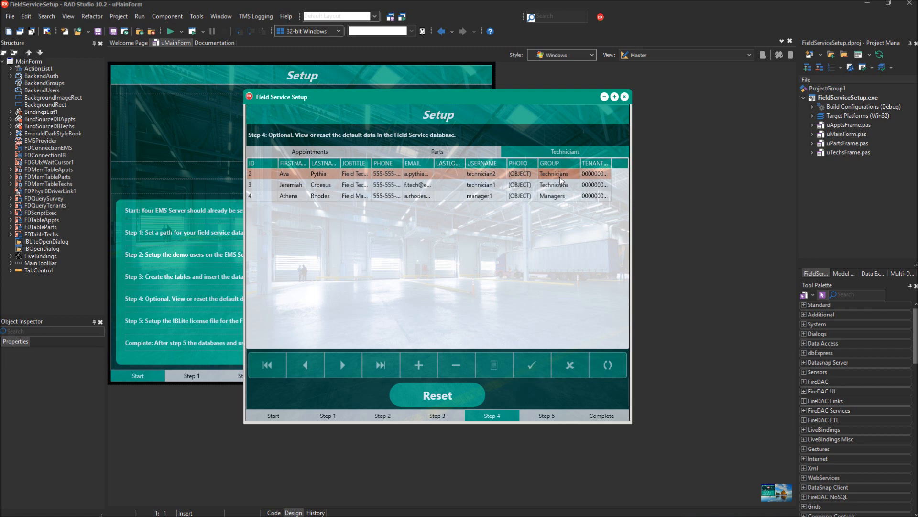
mouse_move(561, 257)
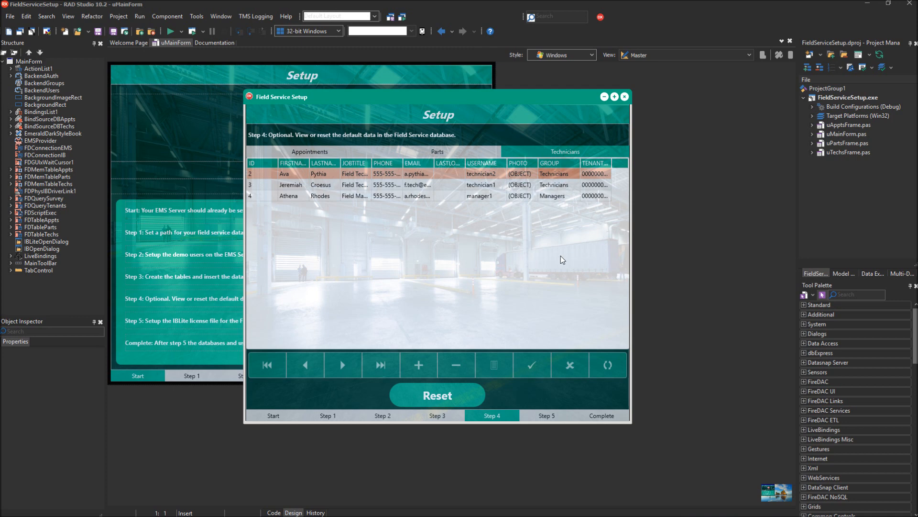
mouse_move(554, 409)
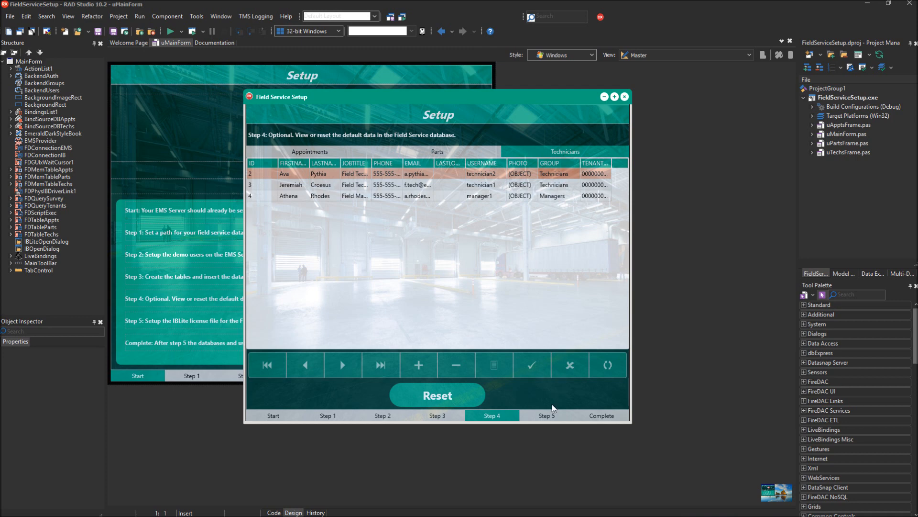
click(545, 415)
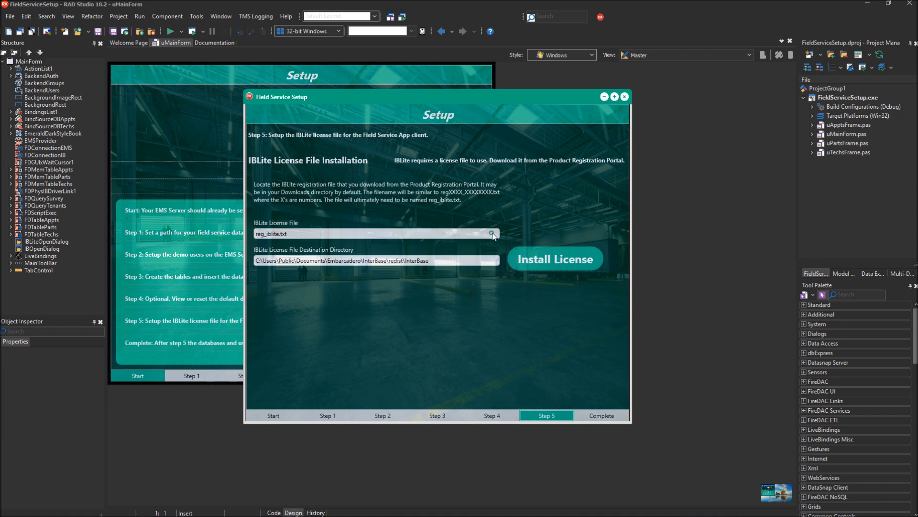
mouse_move(445, 209)
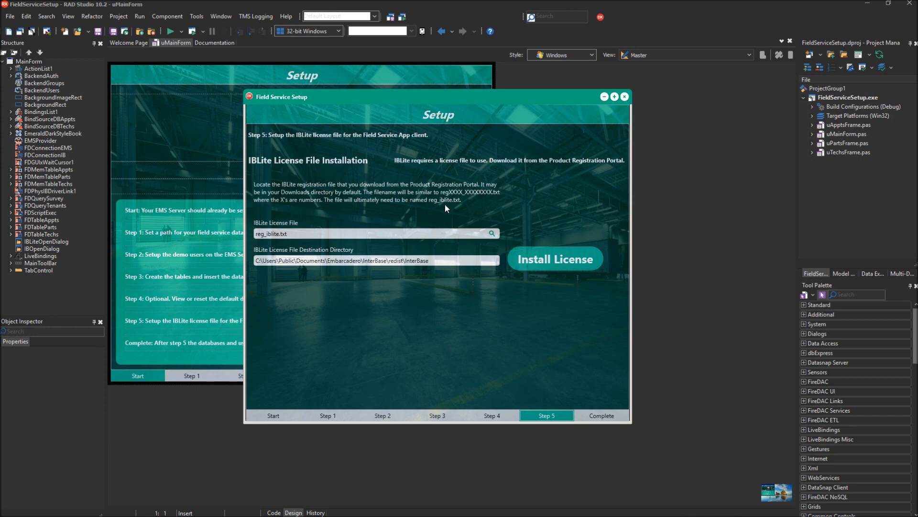
mouse_move(462, 198)
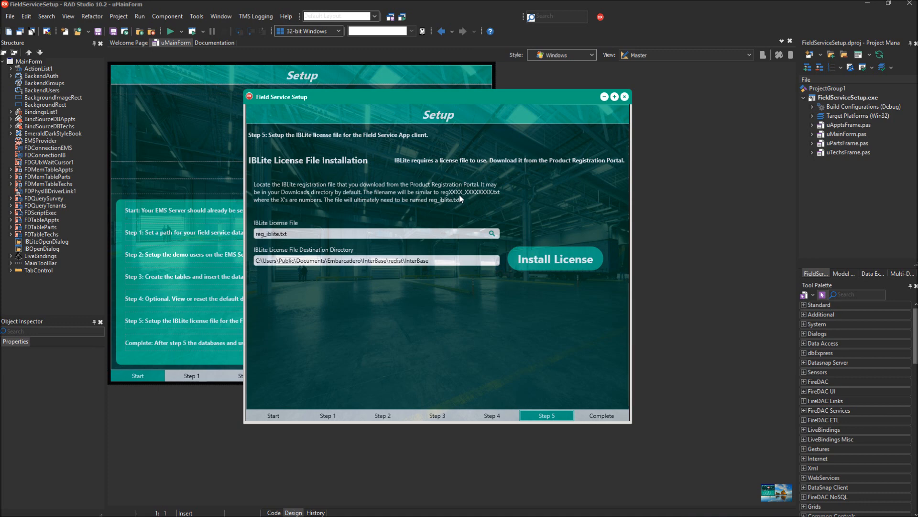
mouse_move(479, 201)
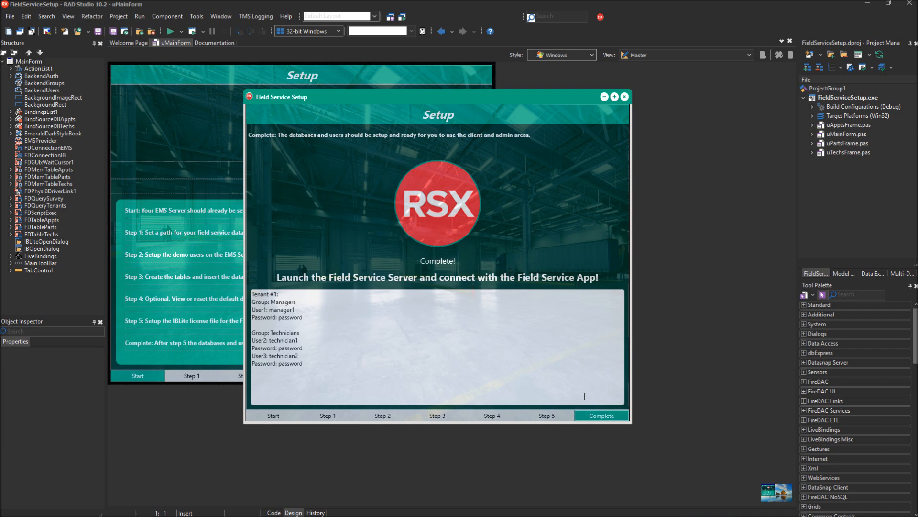
mouse_move(435, 192)
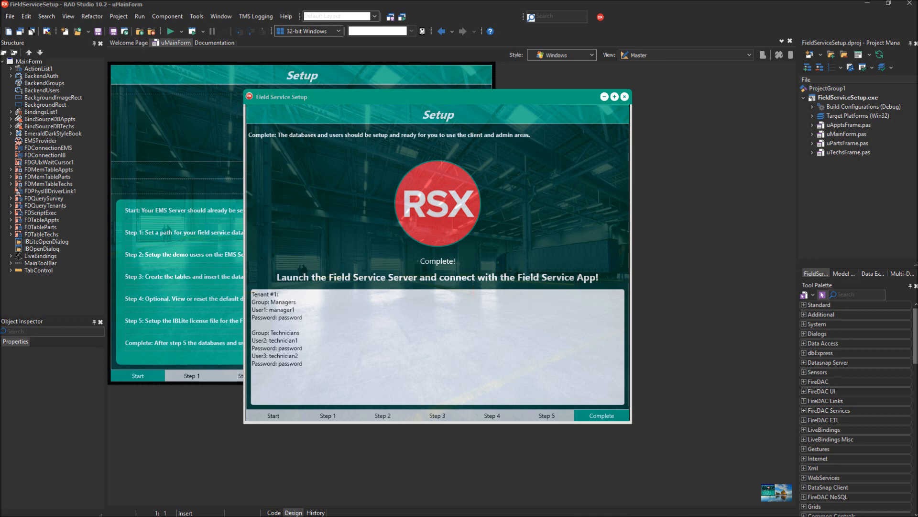
mouse_move(627, 359)
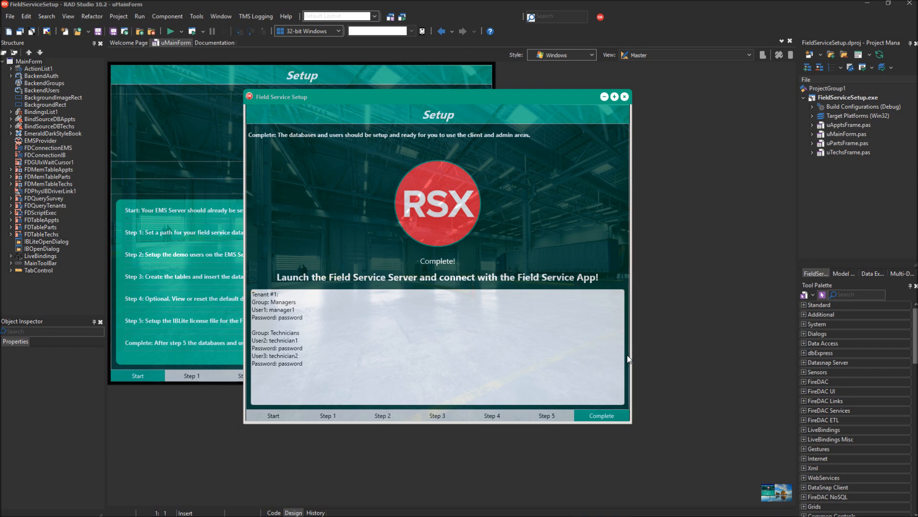
mouse_move(608, 350)
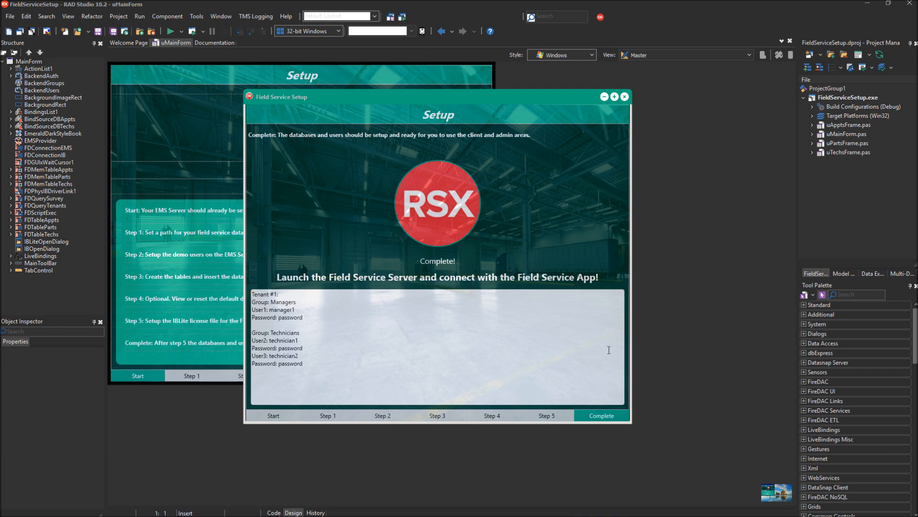